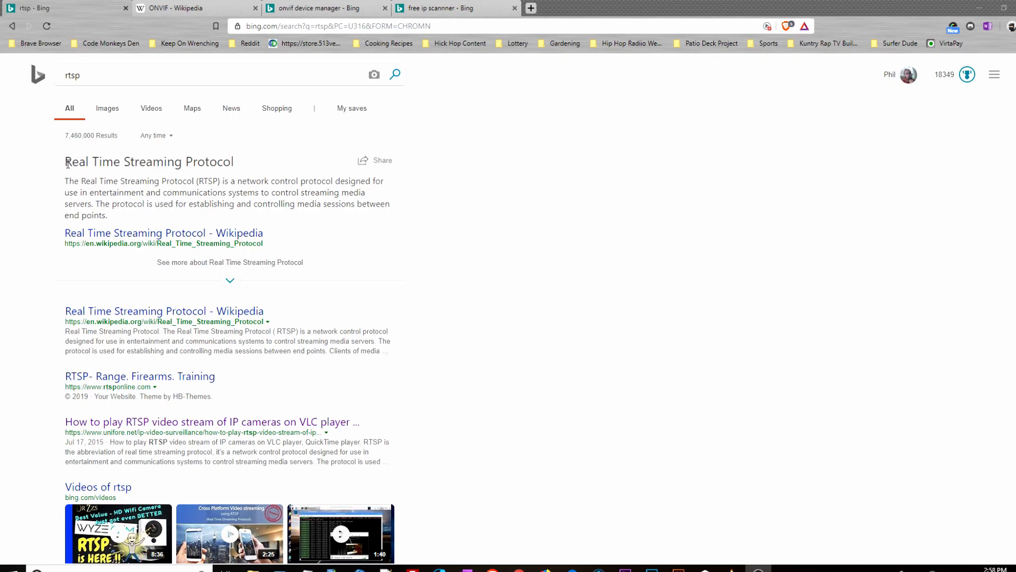
mouse_move(188, 161)
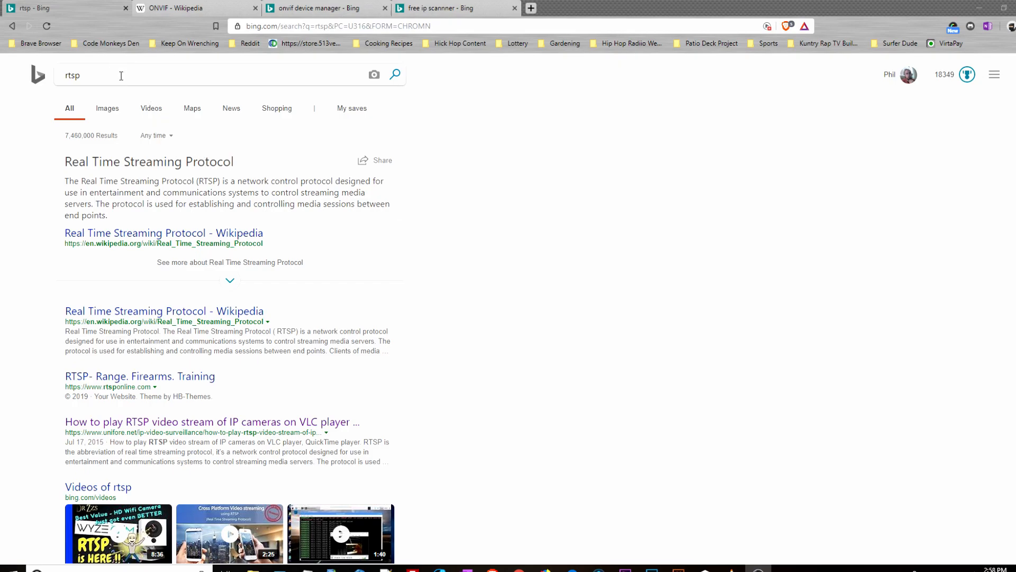
mouse_move(180, 52)
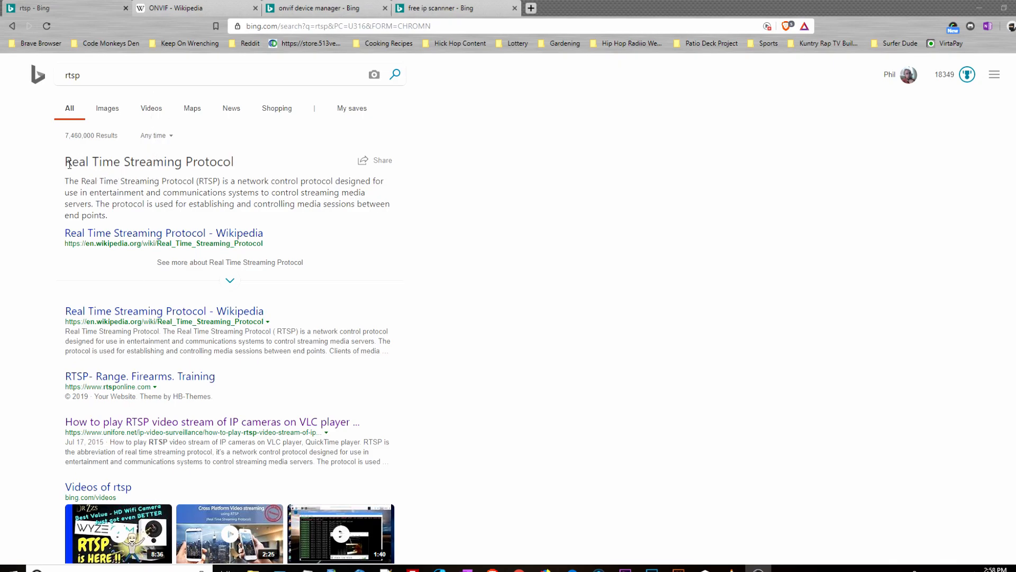
mouse_move(198, 177)
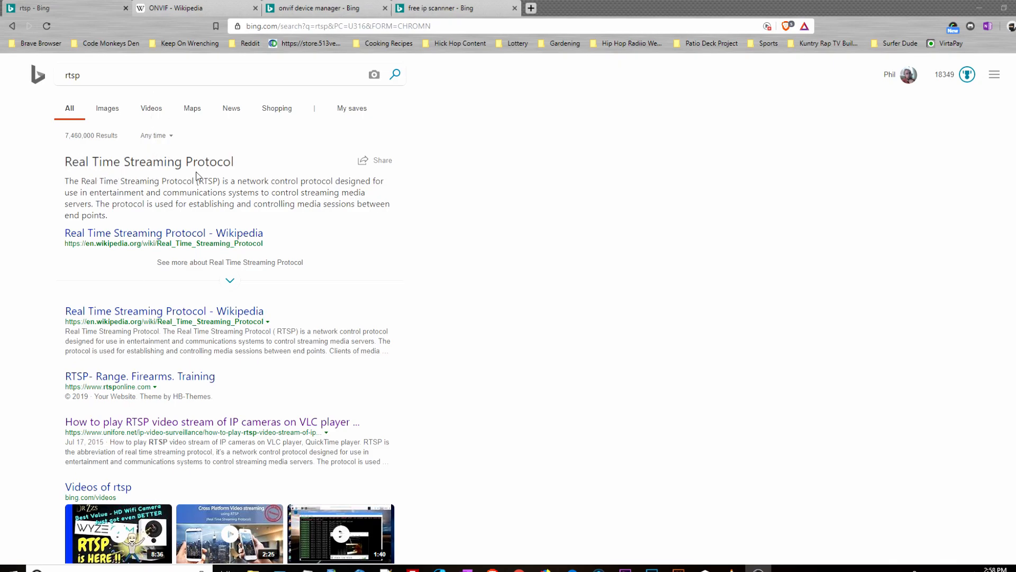
mouse_move(63, 199)
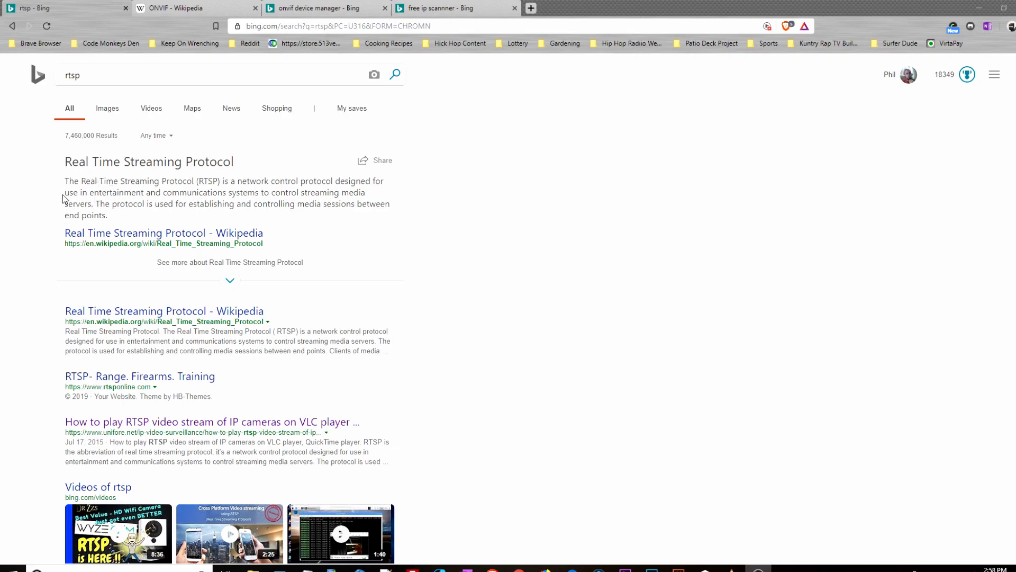
mouse_move(267, 215)
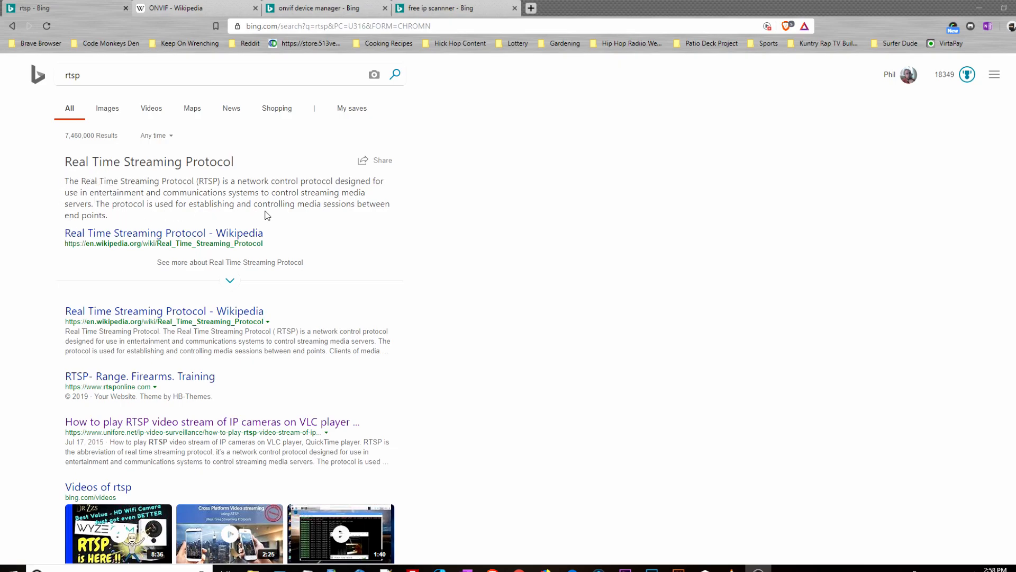
mouse_move(303, 184)
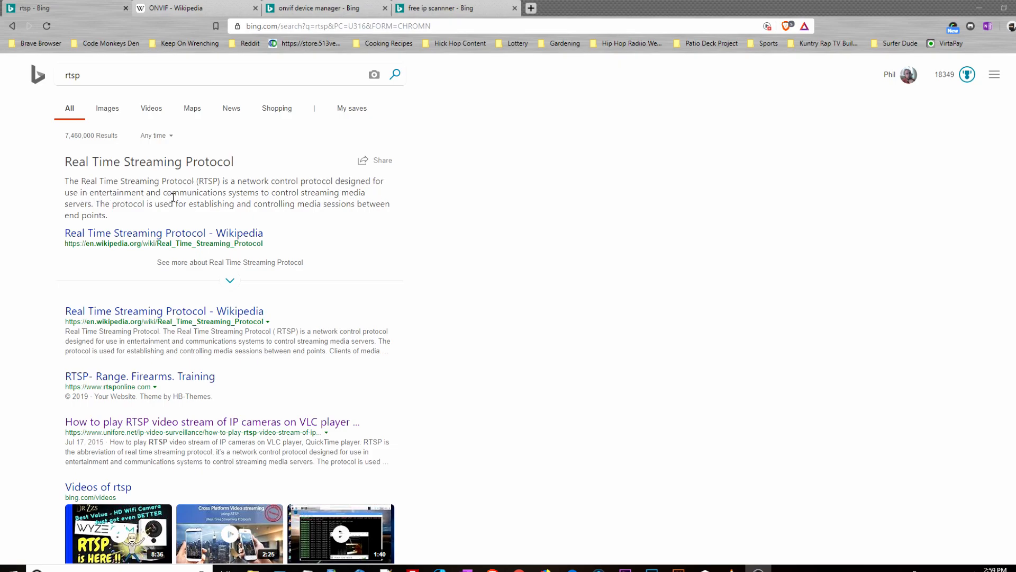
mouse_move(280, 198)
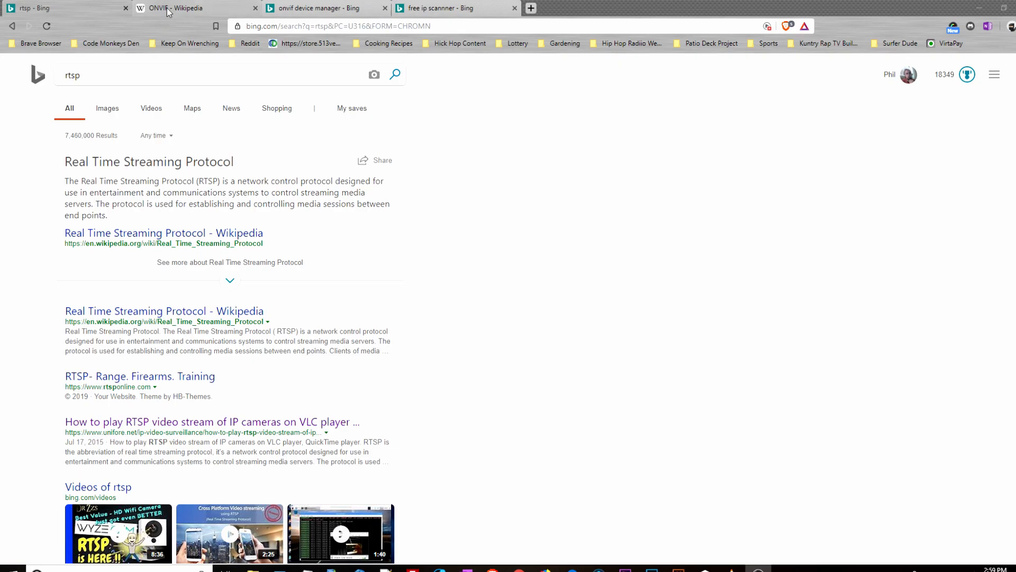
Show the ONVIF Wikipedia article and its introduction in the browser
click(189, 7)
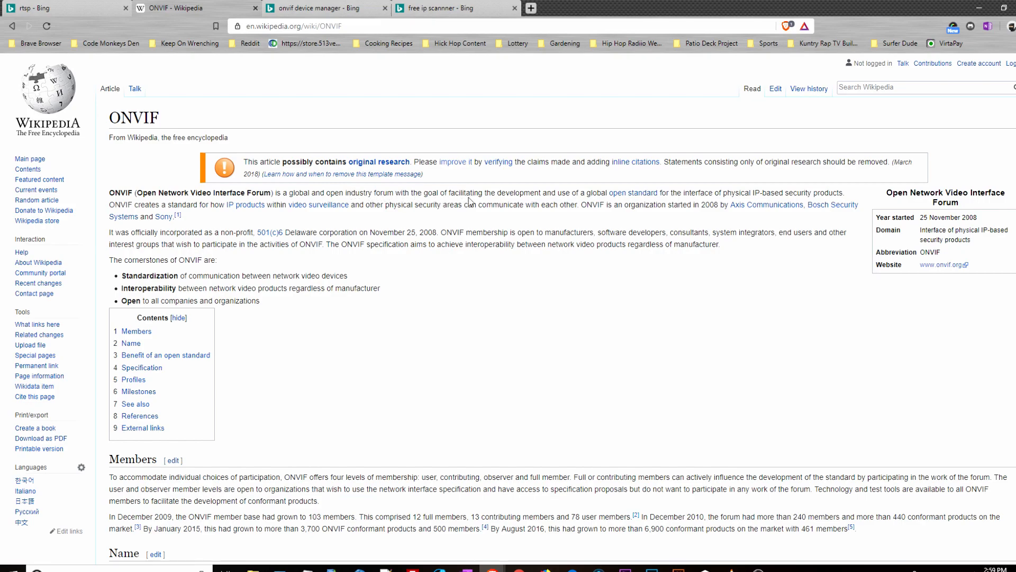
mouse_move(595, 202)
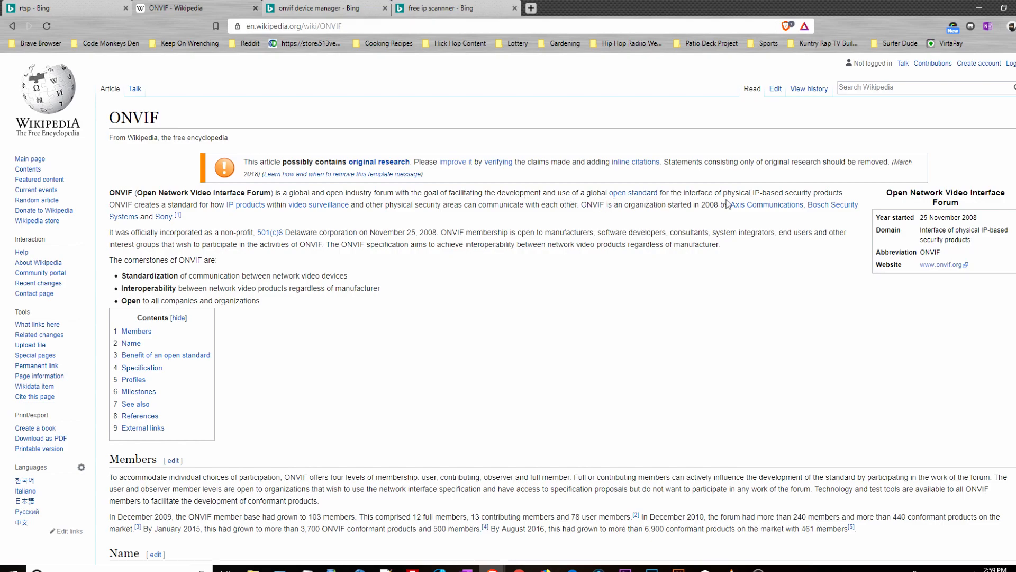
mouse_move(184, 178)
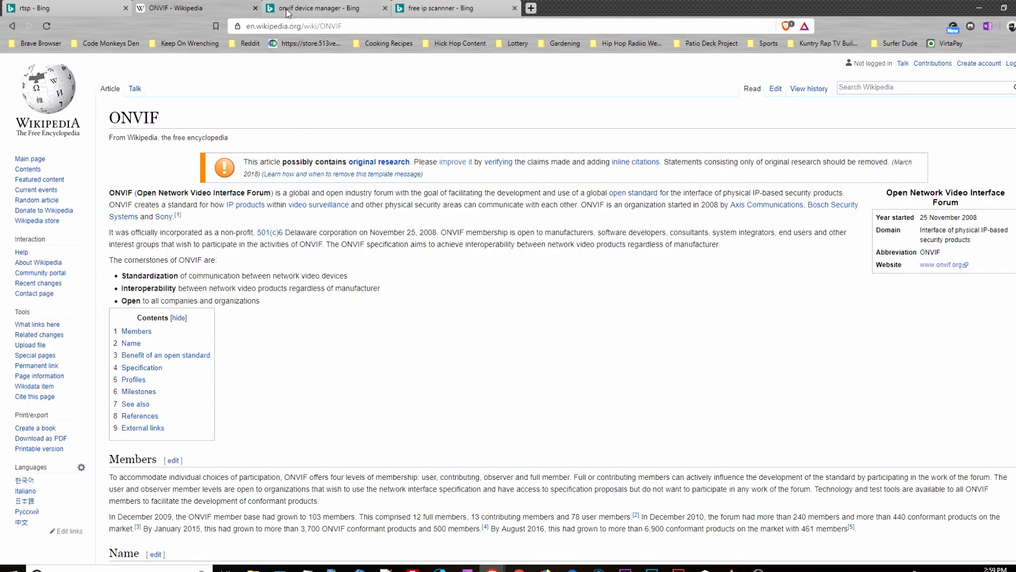
mouse_move(530, 39)
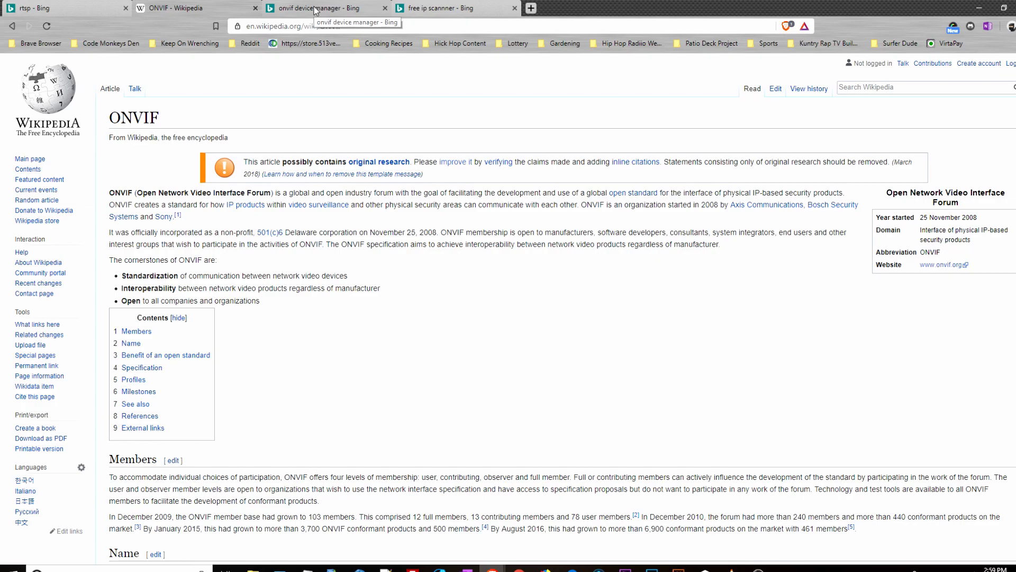
mouse_move(468, 22)
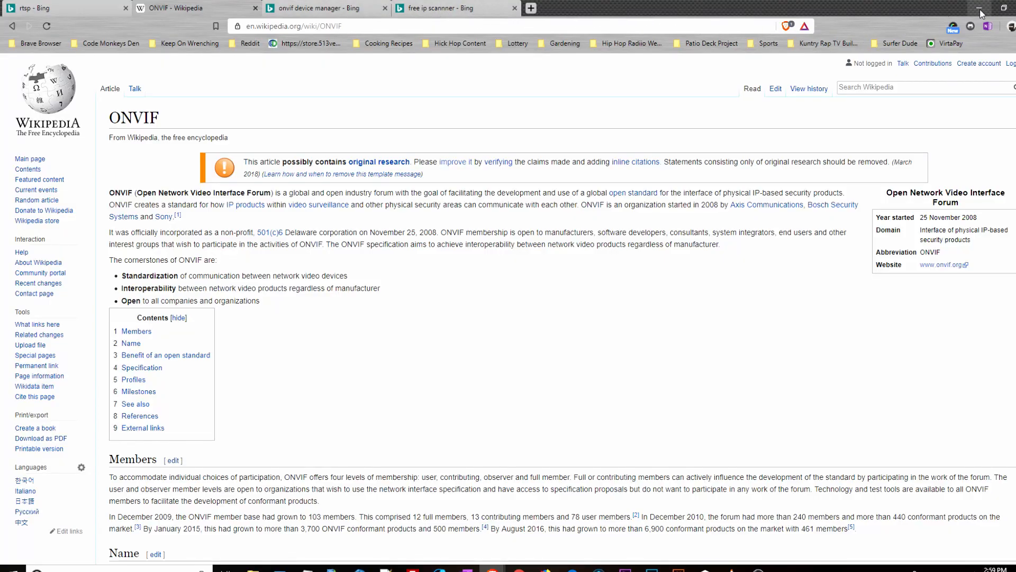
click(980, 7)
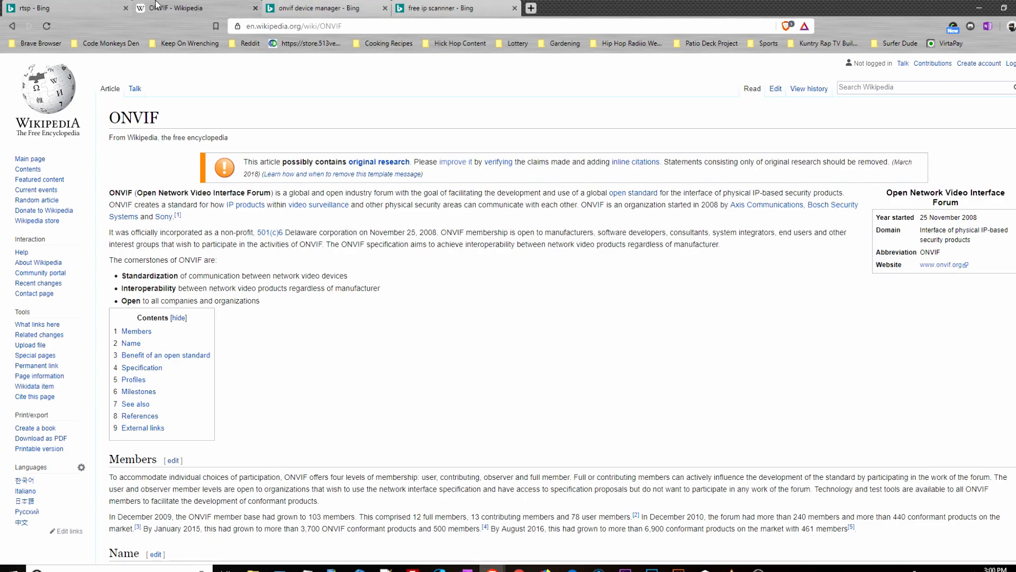
From the Bing results, open SourceForge's ONVIF Device Manager download project page
click(317, 8)
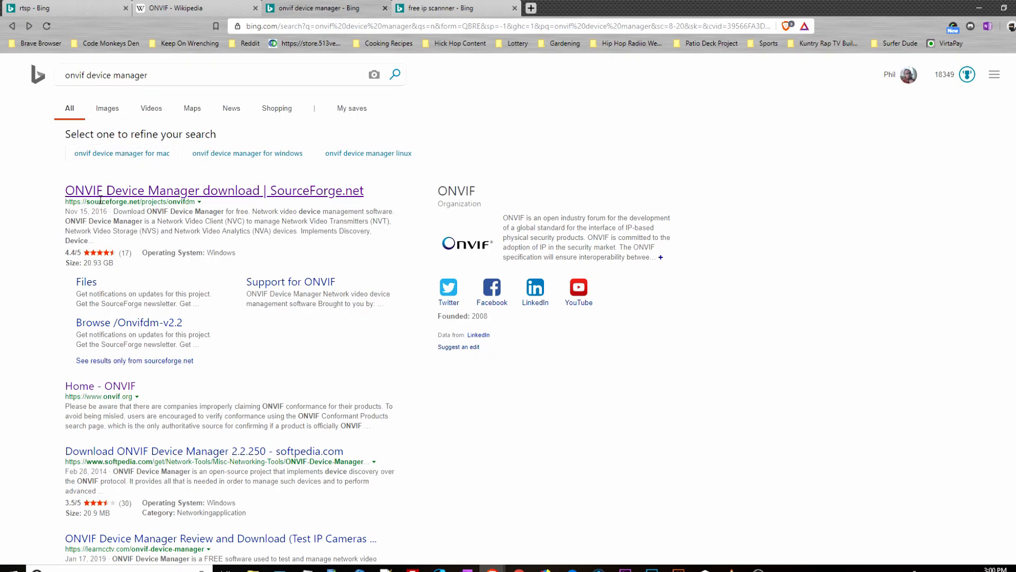
mouse_move(87, 201)
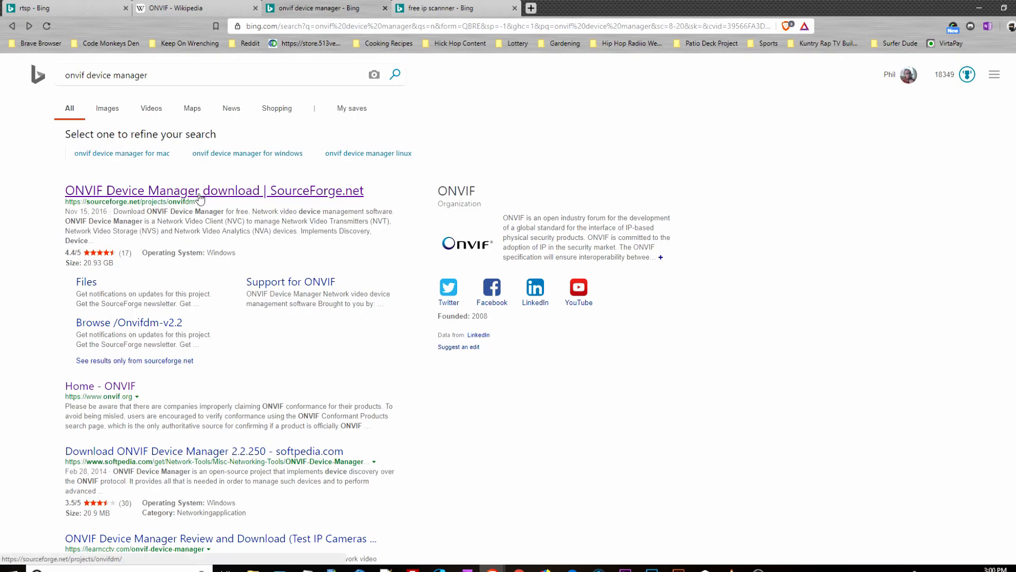
click(213, 190)
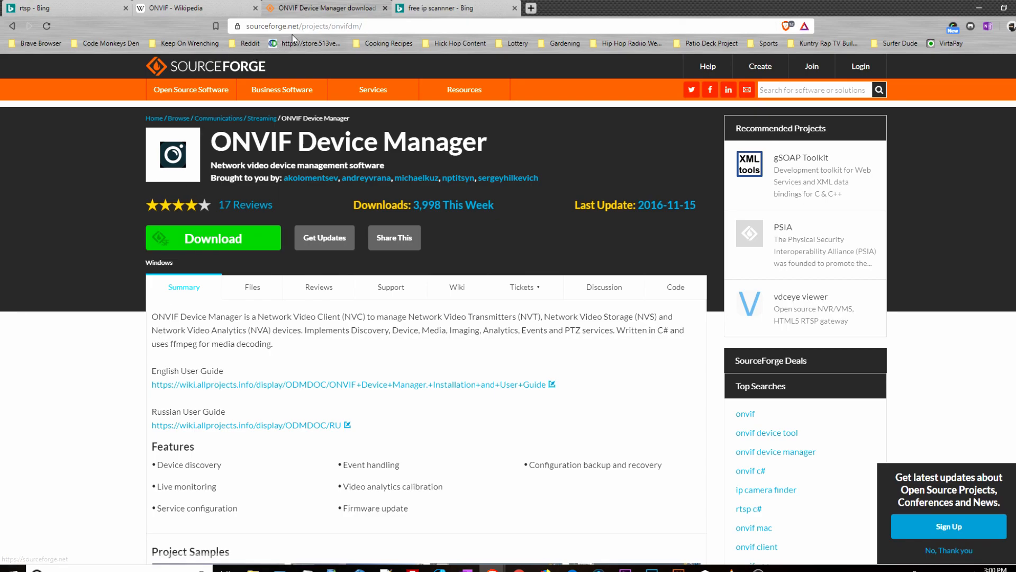
mouse_move(327, 7)
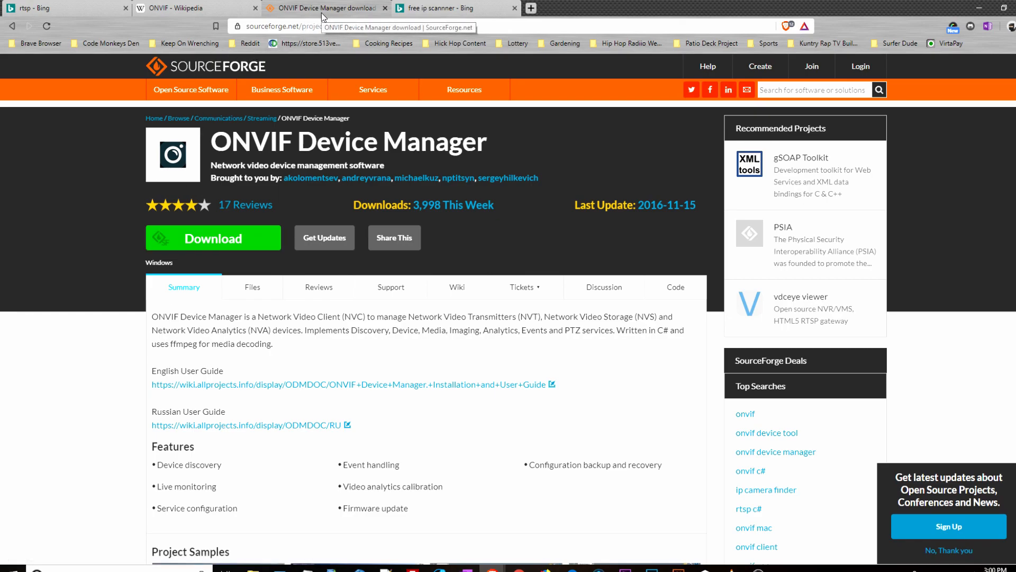
mouse_move(400, 354)
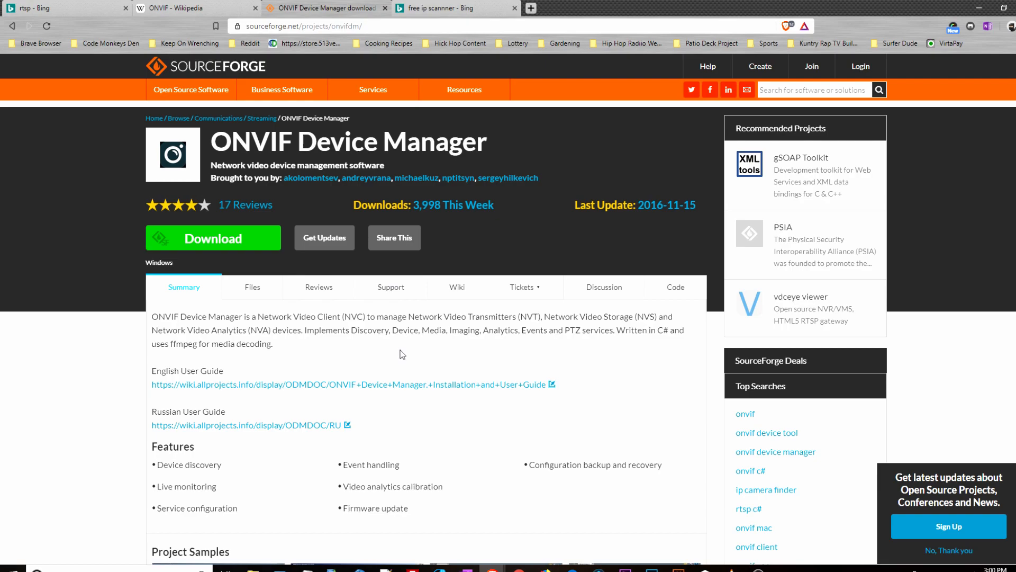
mouse_move(240, 201)
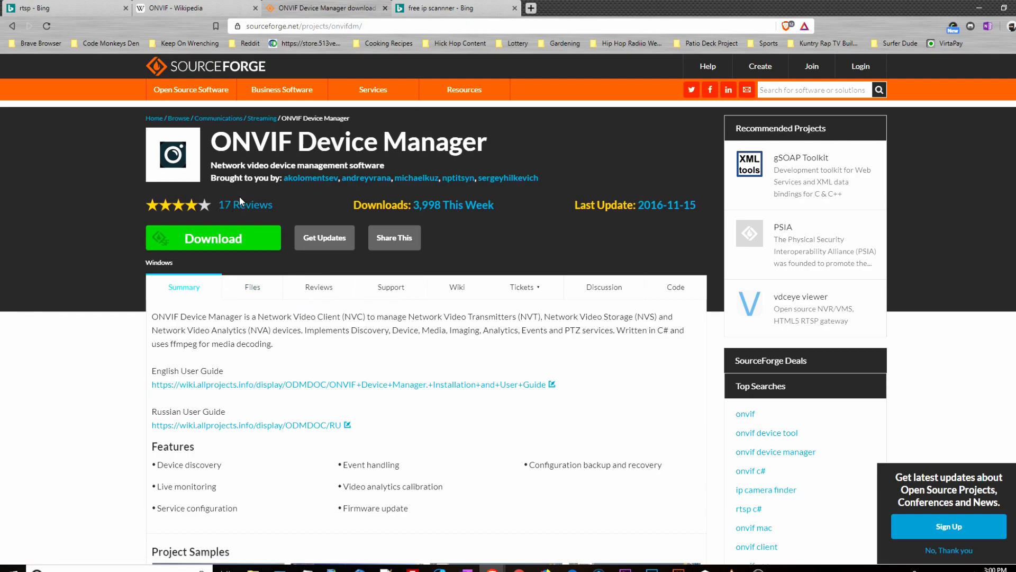
mouse_move(409, 222)
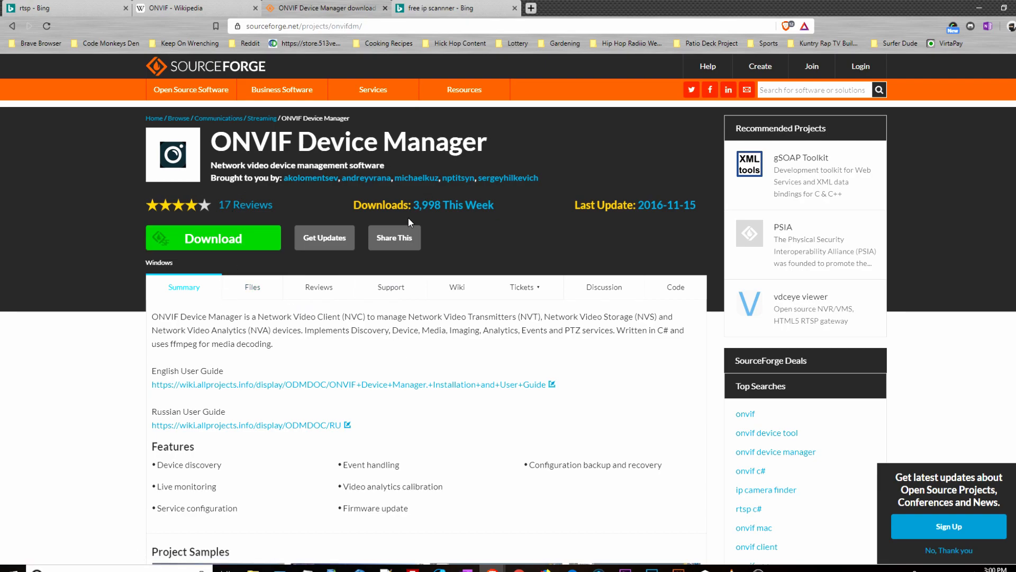
mouse_move(355, 7)
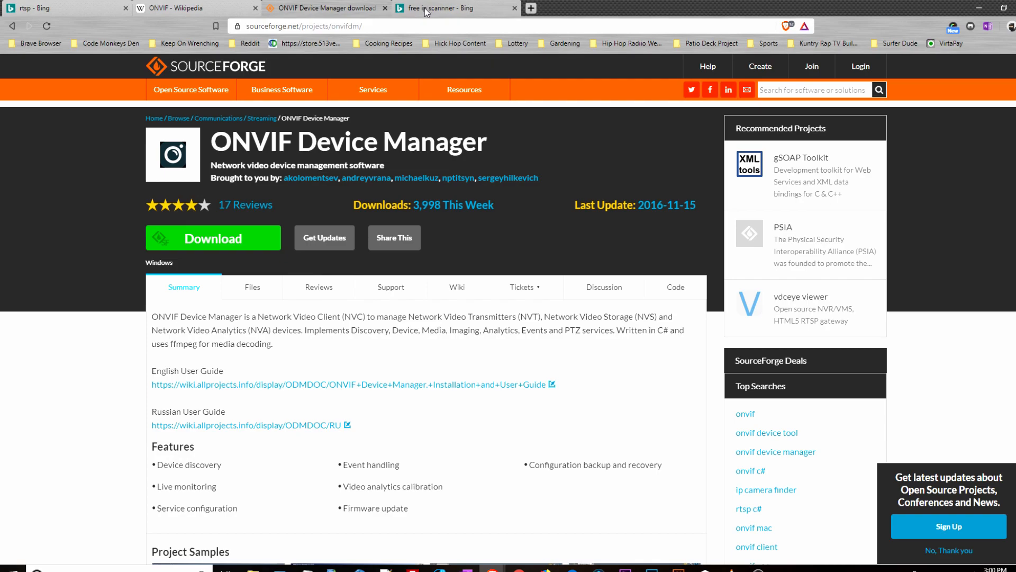
From the free IP scanner results, reach advanced-ip-scanner.com's Free Download page and view it
click(445, 8)
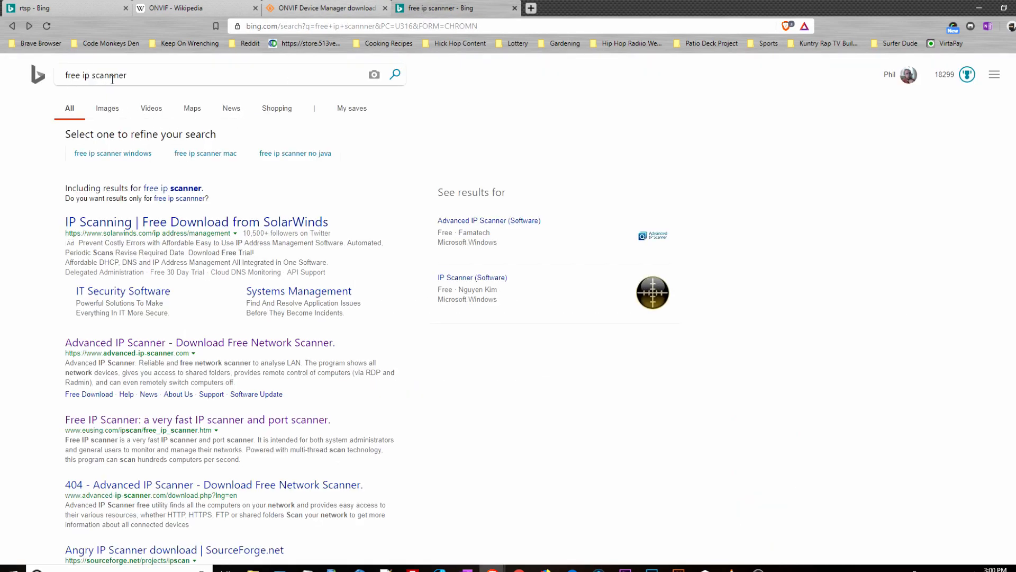
click(111, 75)
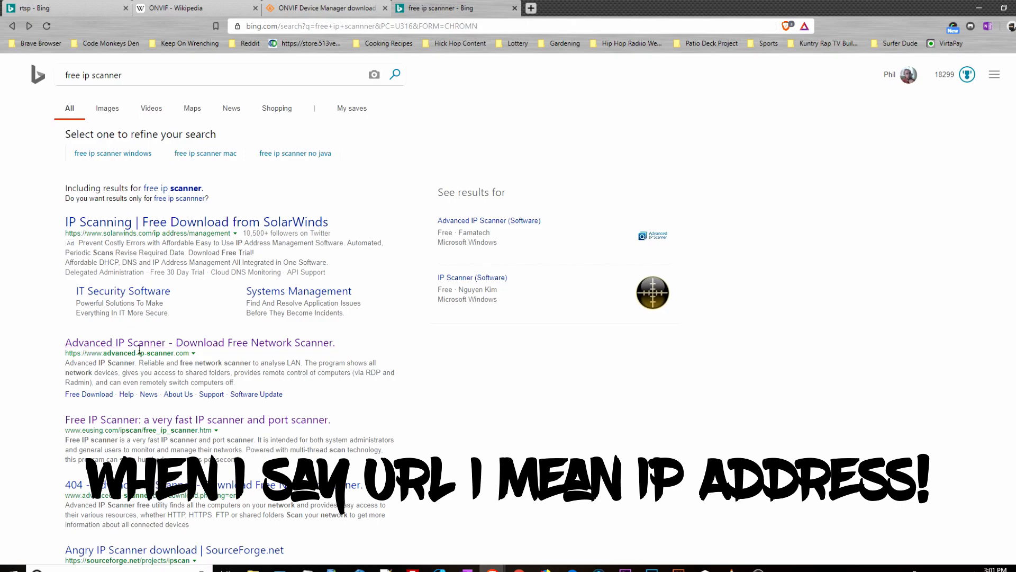
click(196, 221)
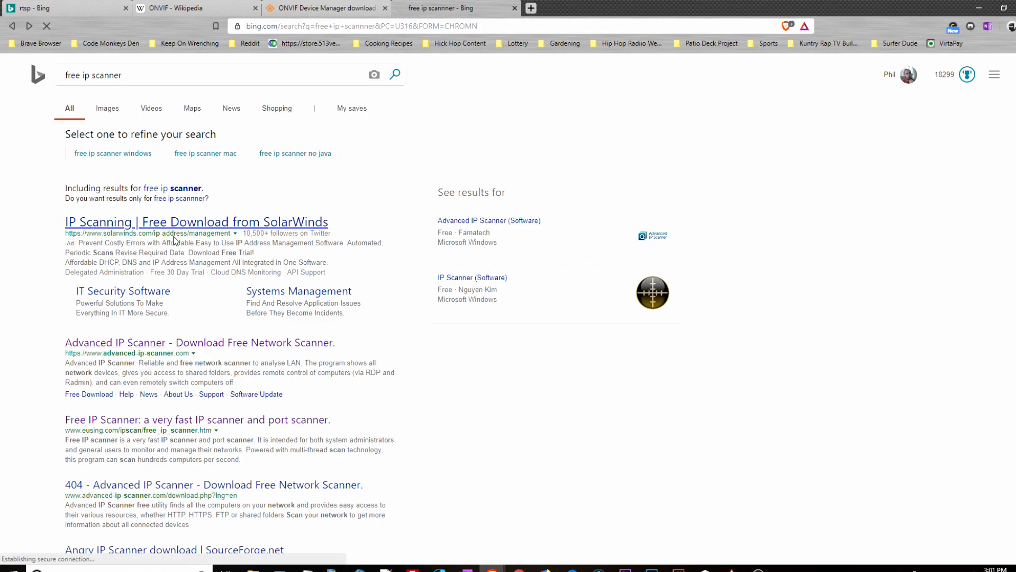
click(199, 342)
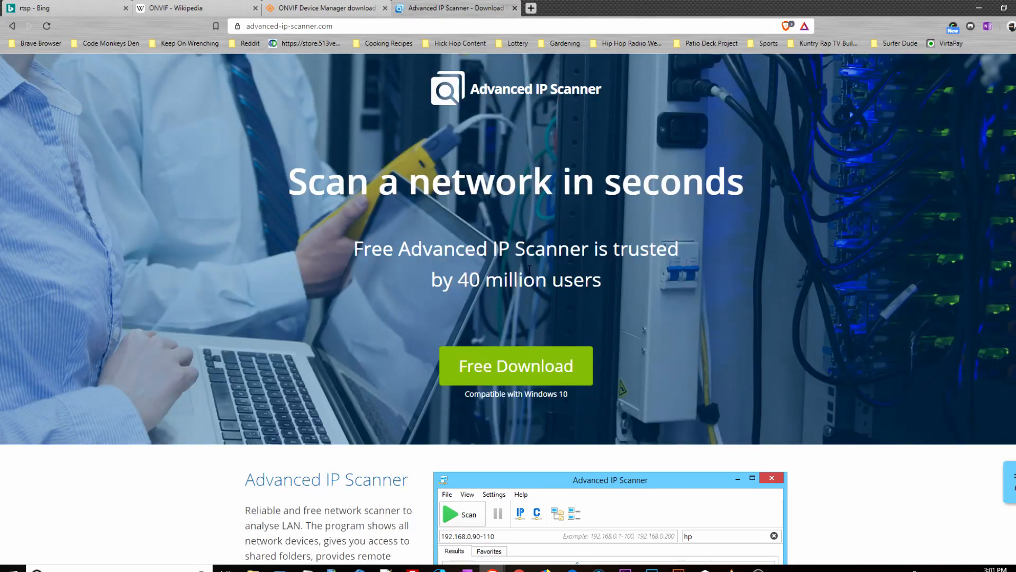
mouse_move(580, 410)
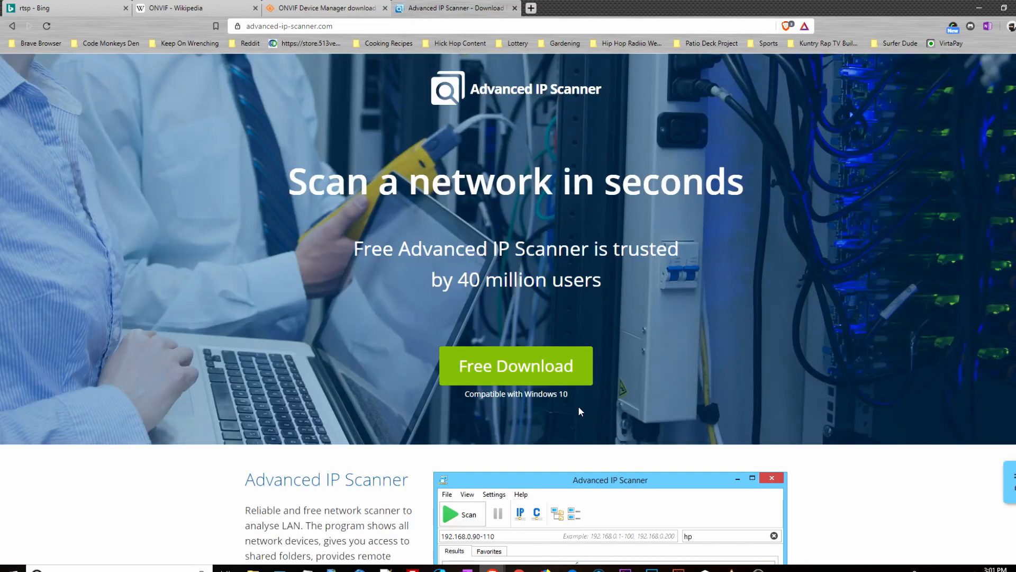
scroll(down, 3)
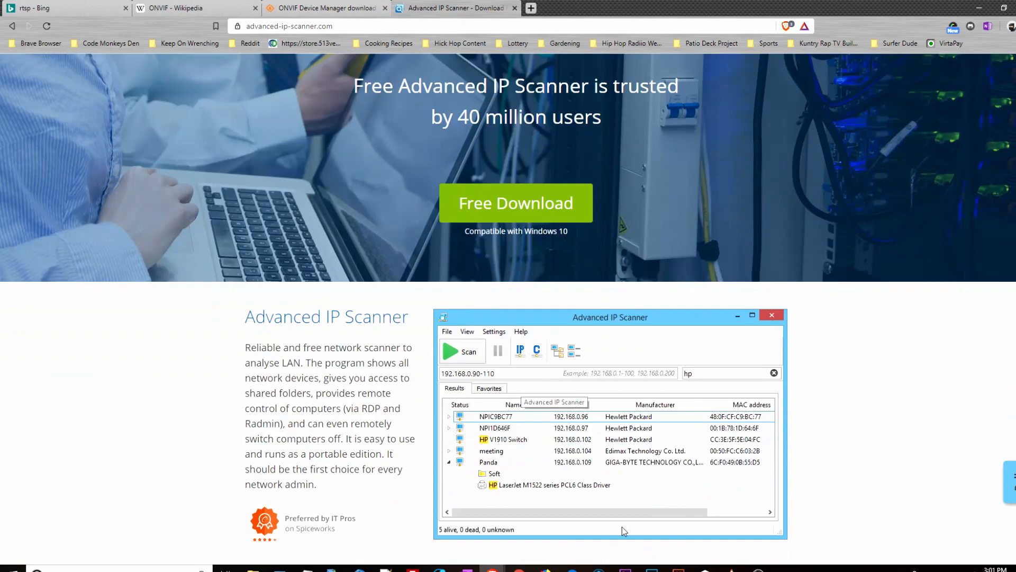
mouse_move(505, 319)
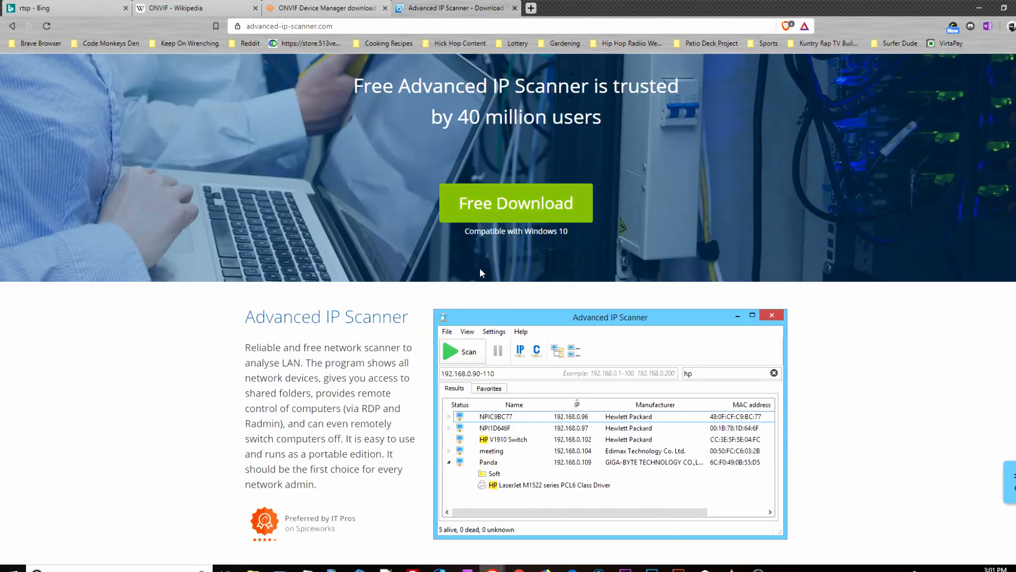
mouse_move(473, 262)
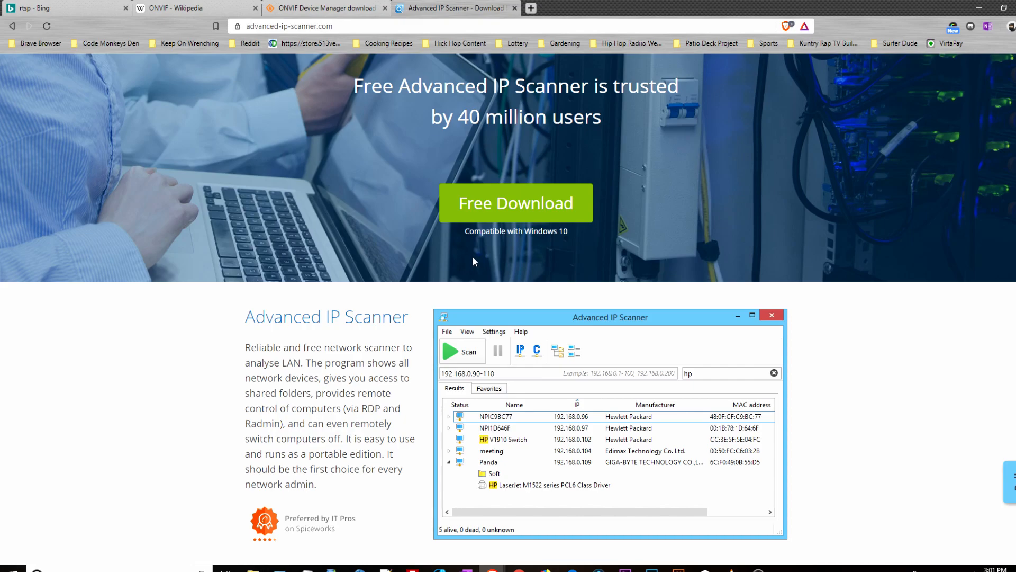
mouse_move(953, 7)
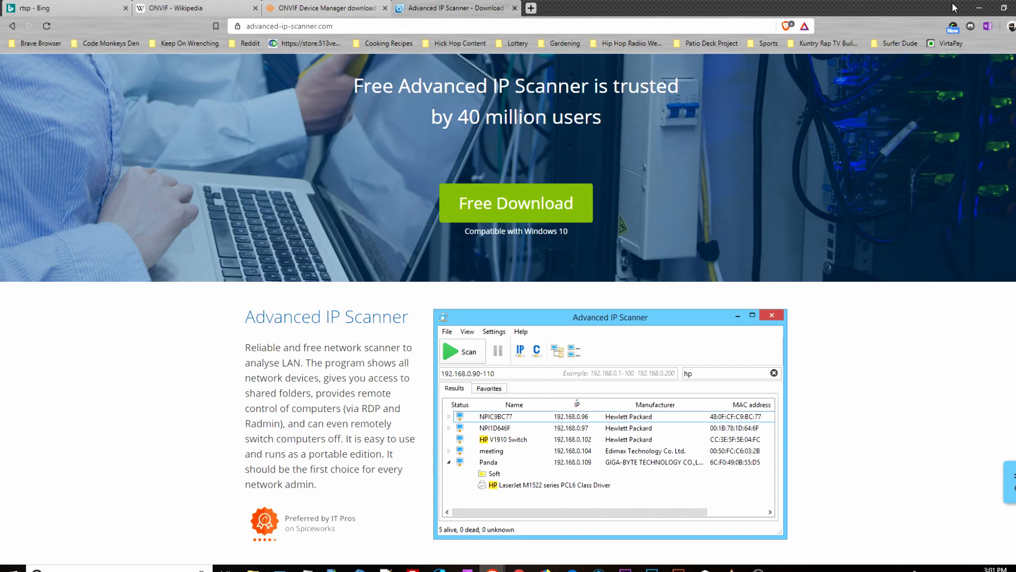
mouse_move(450, 238)
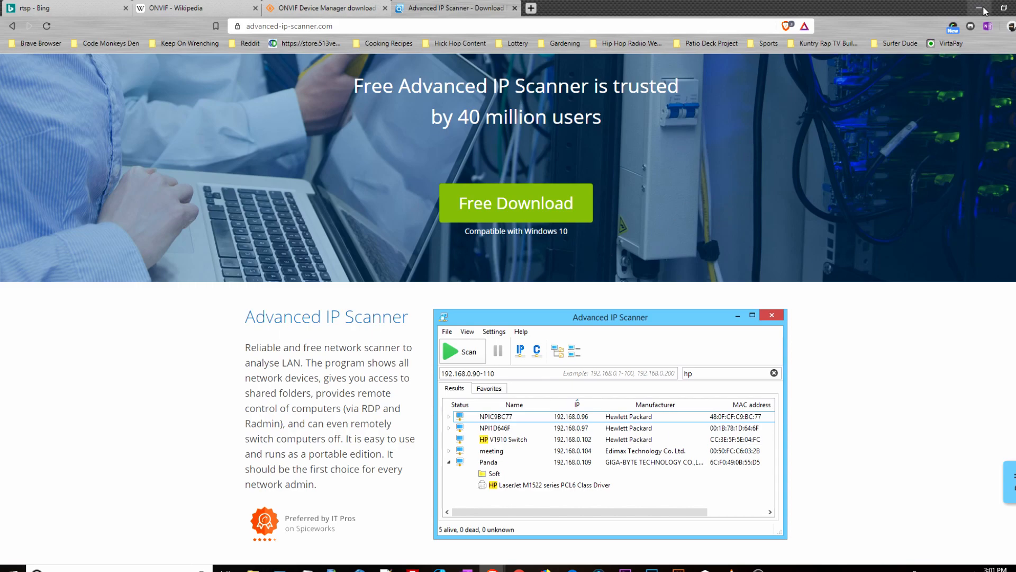
Minimize the browser and launch Advanced IP Scanner from its desktop shortcut
click(974, 7)
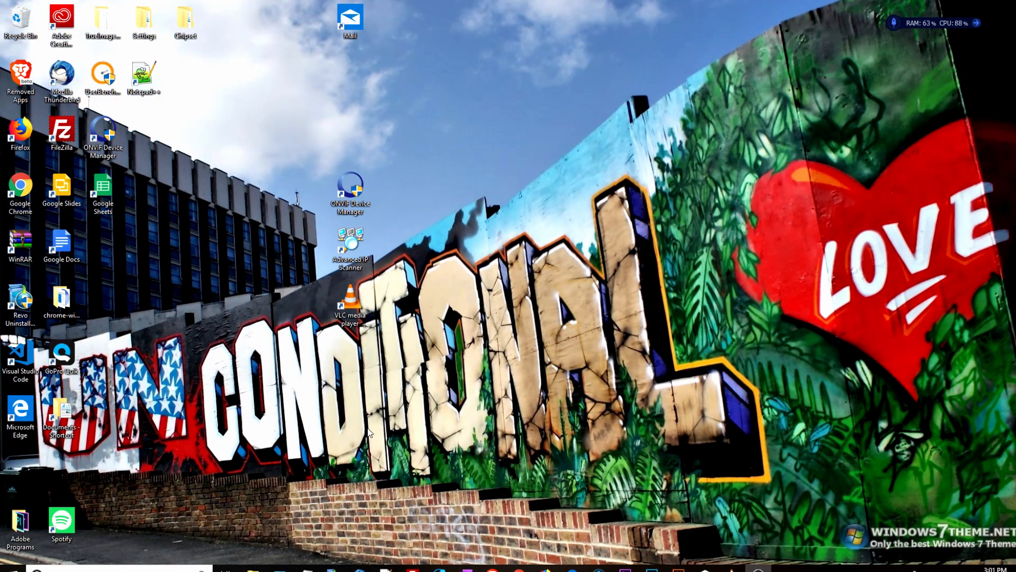
mouse_move(319, 189)
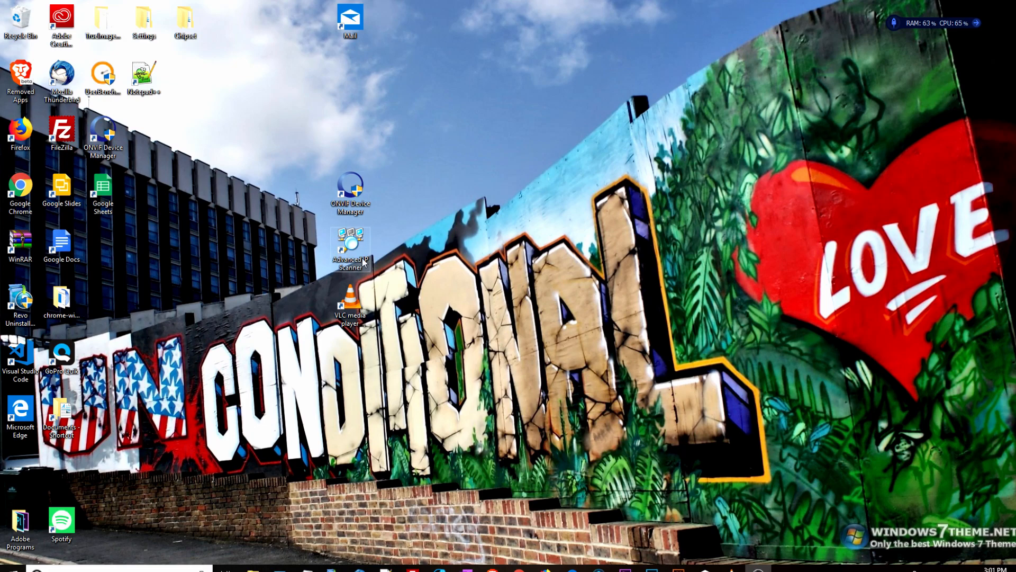
mouse_move(352, 271)
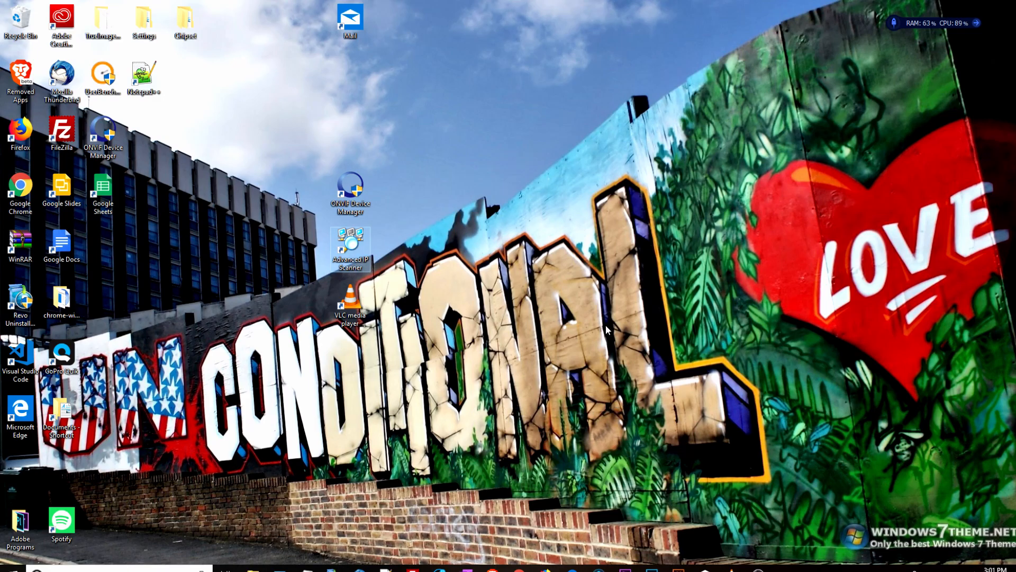
double_click(351, 247)
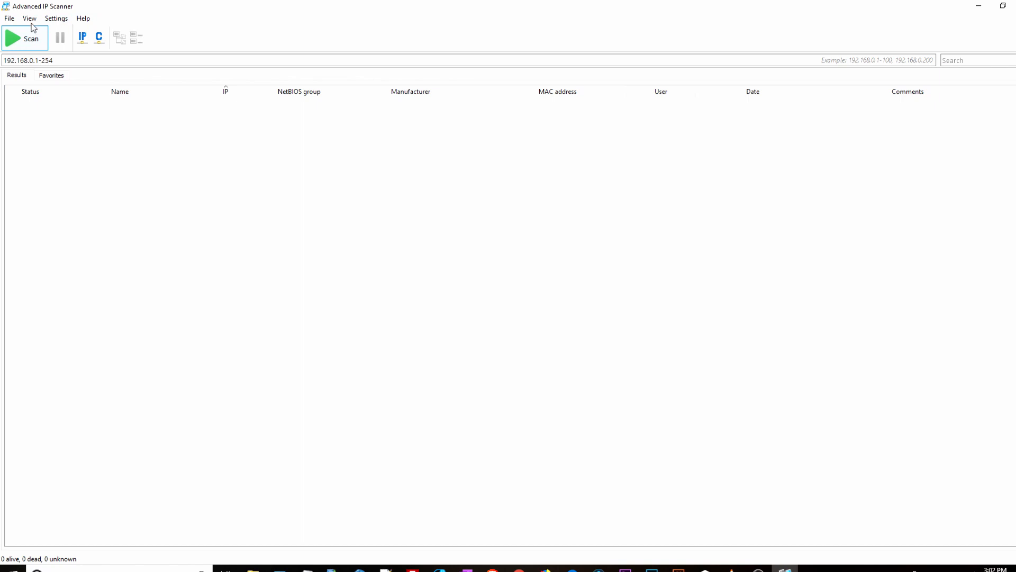
click(56, 18)
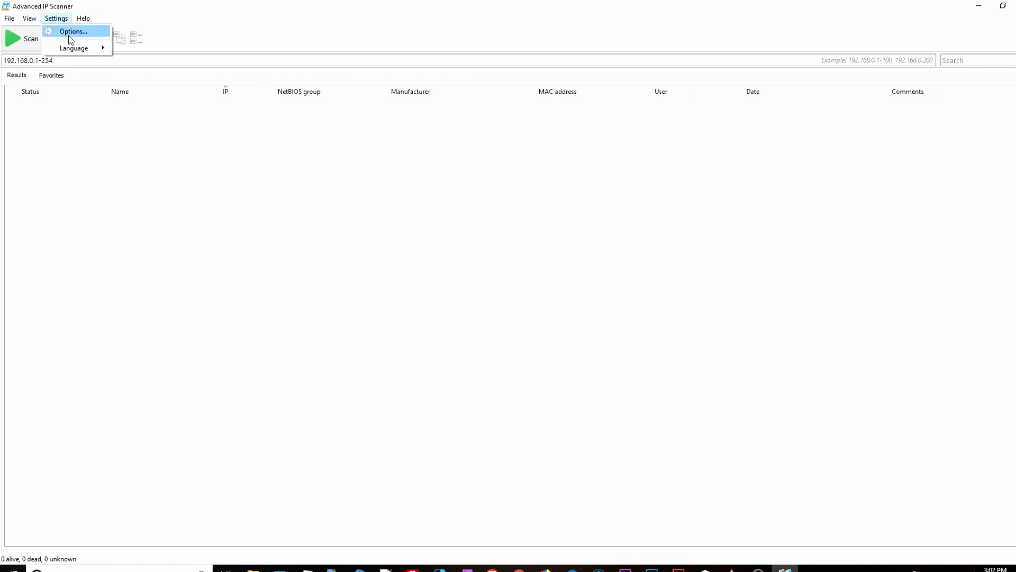
click(73, 30)
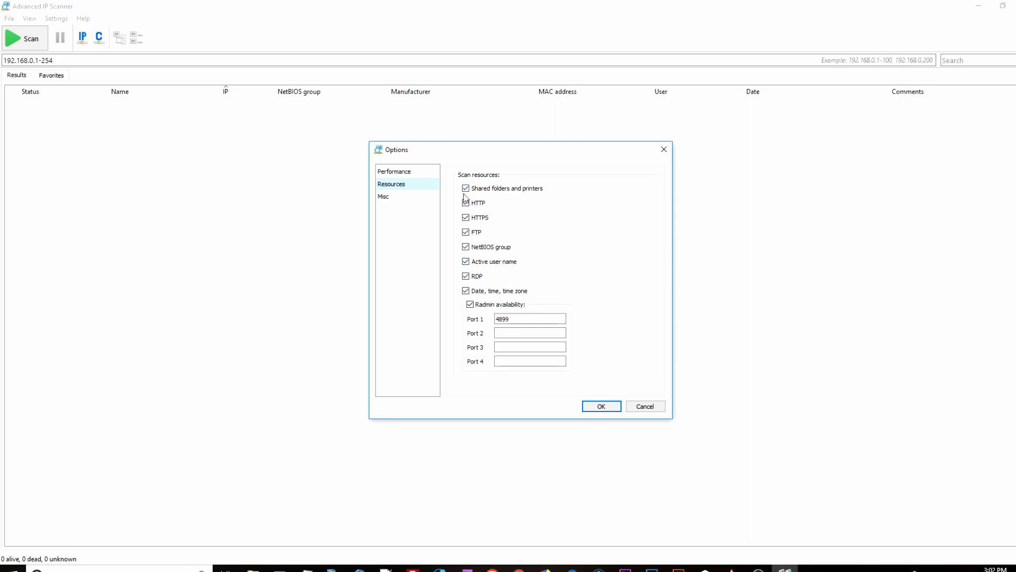
mouse_move(400, 183)
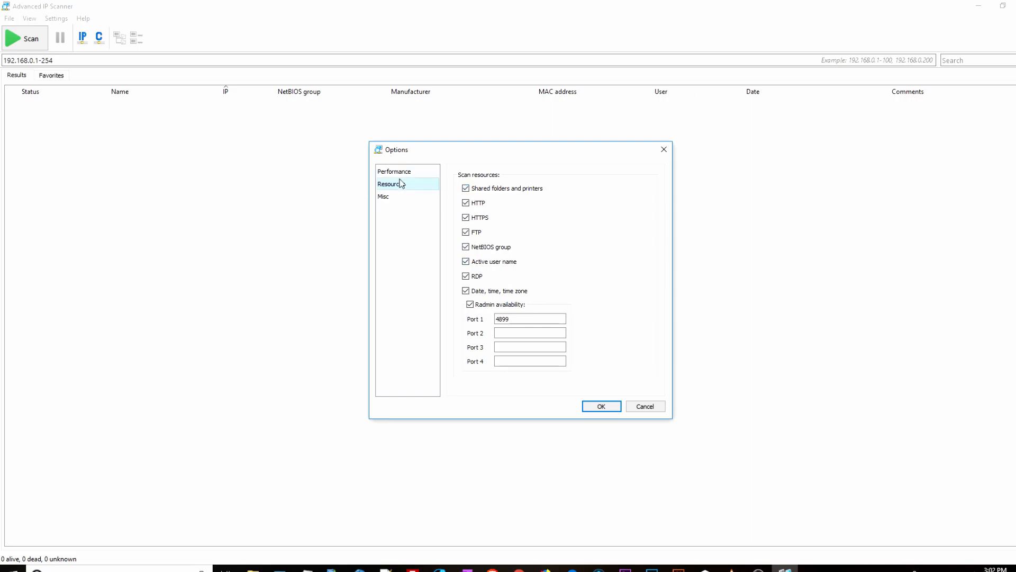
click(394, 172)
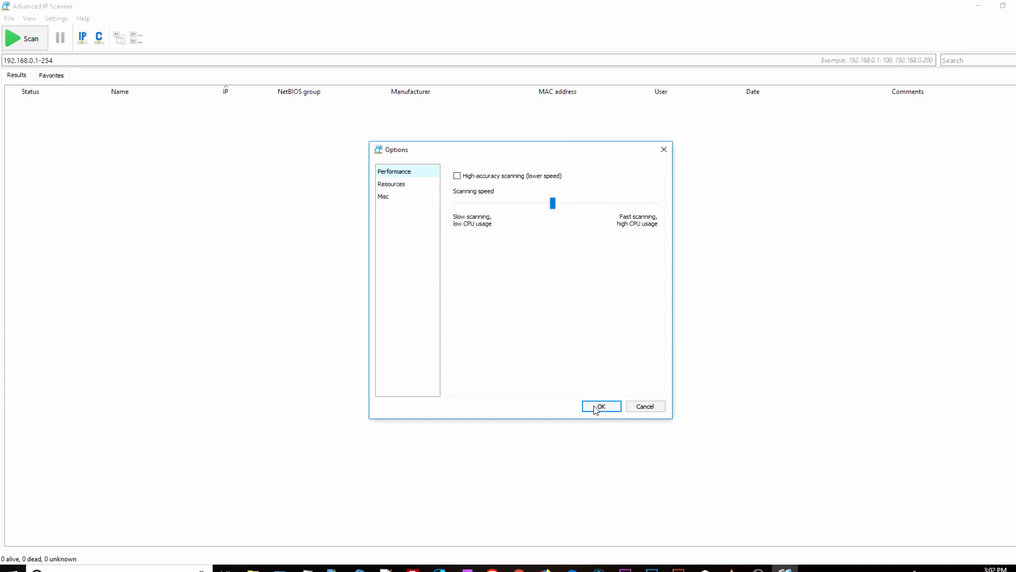
click(600, 406)
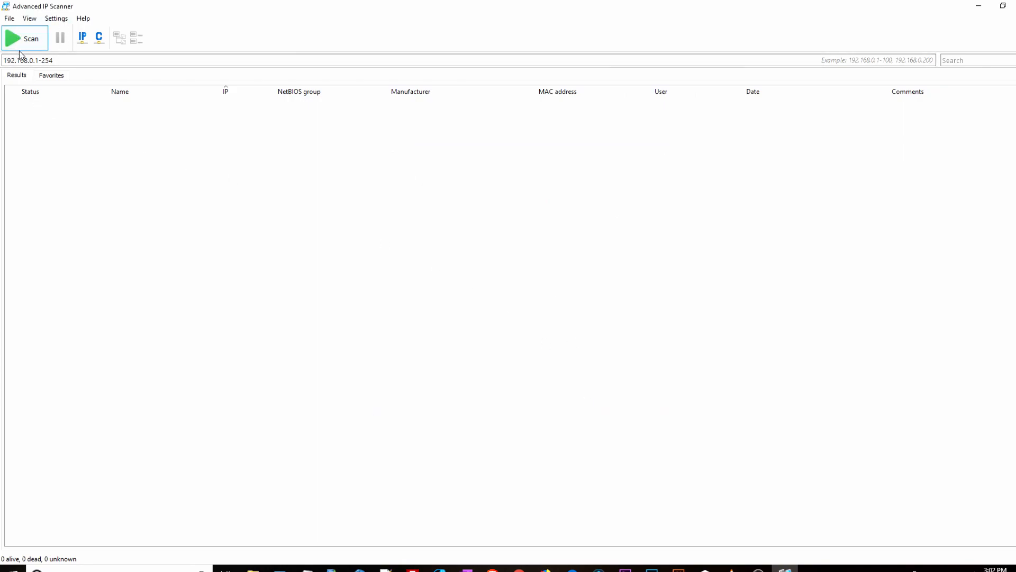
Scan the 192.168.0.1-254 range and select the found device at 192.168.0.6
click(25, 38)
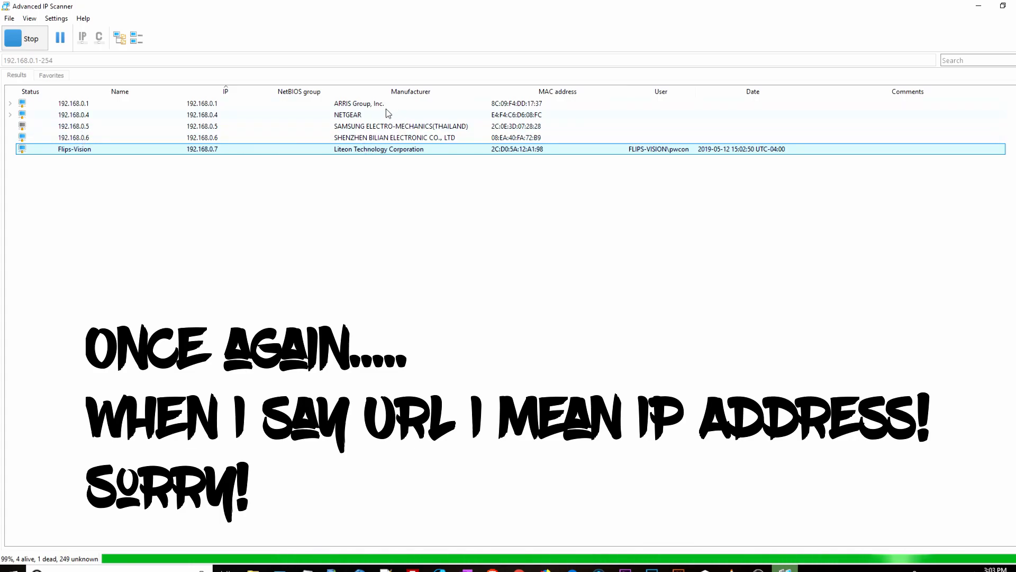
mouse_move(102, 565)
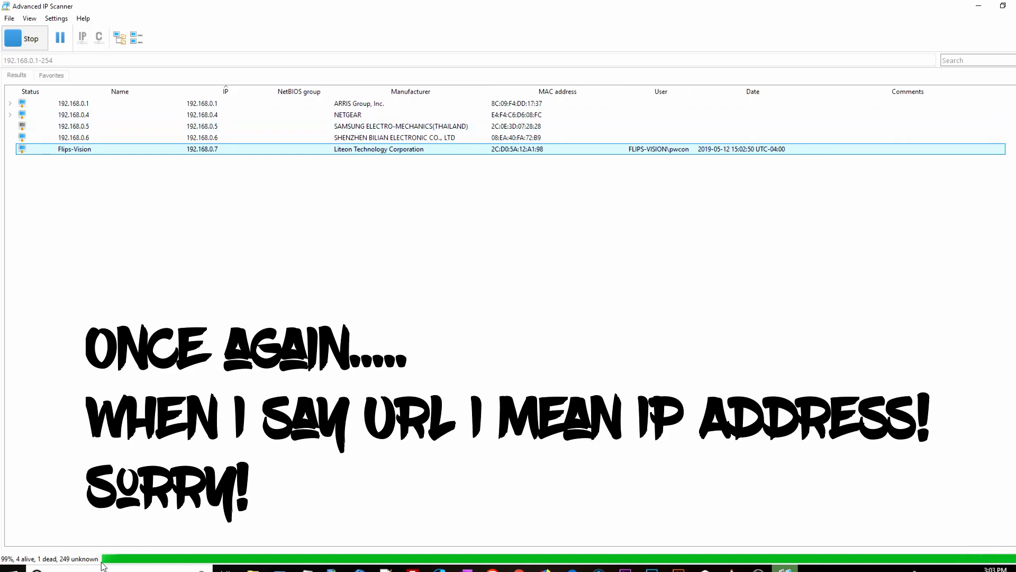
mouse_move(822, 556)
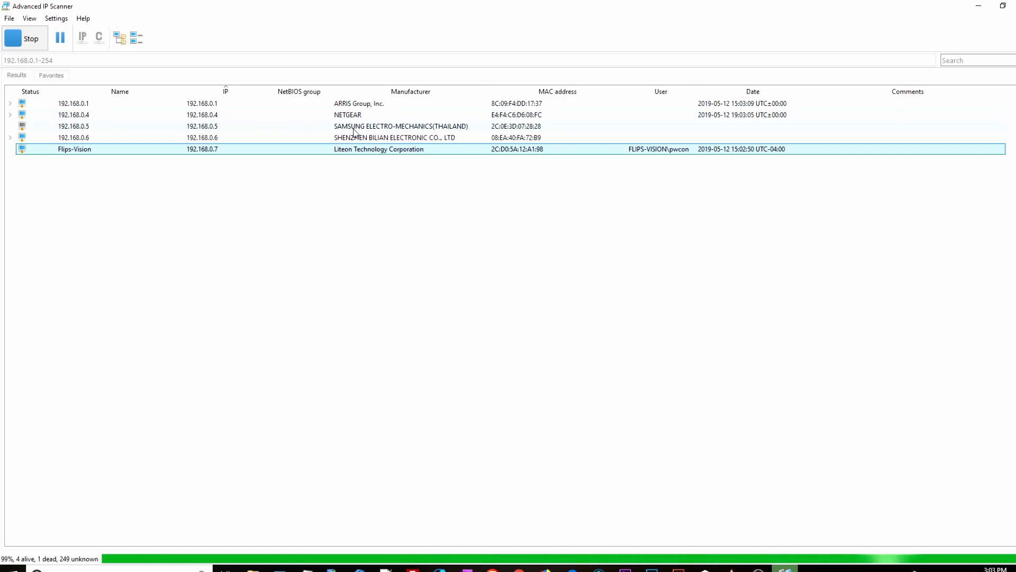
mouse_move(228, 150)
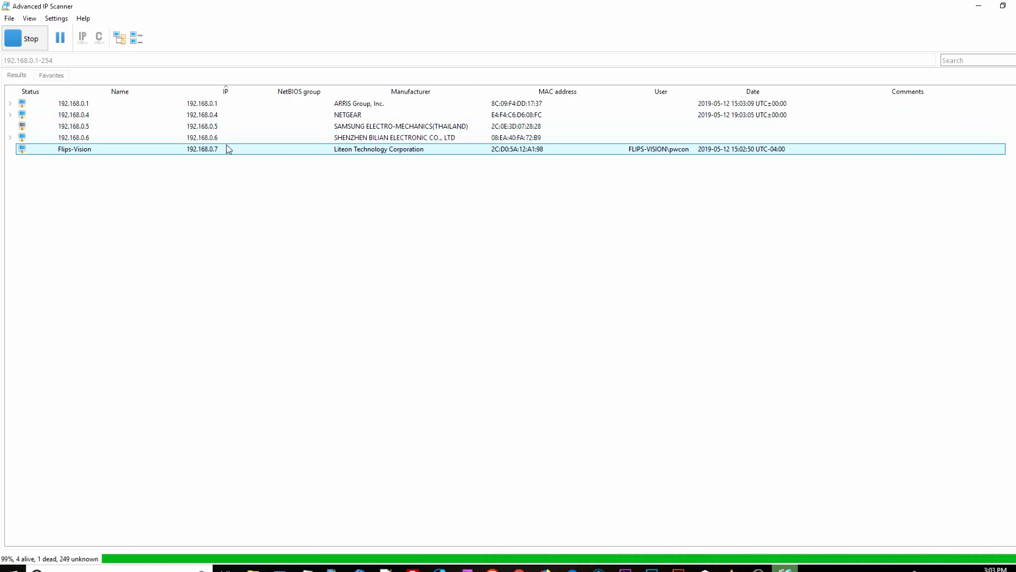
mouse_move(375, 140)
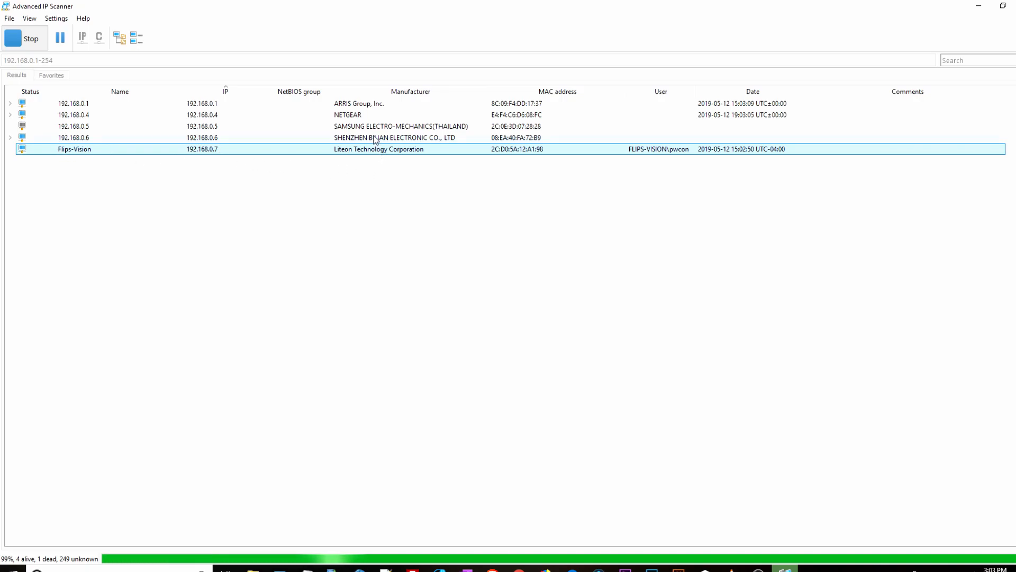
click(73, 138)
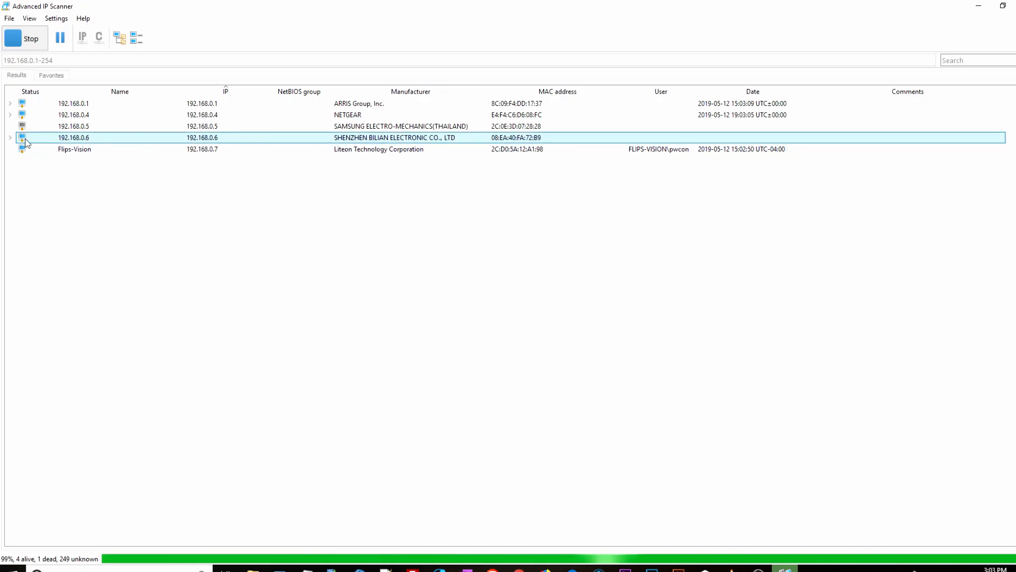
click(24, 38)
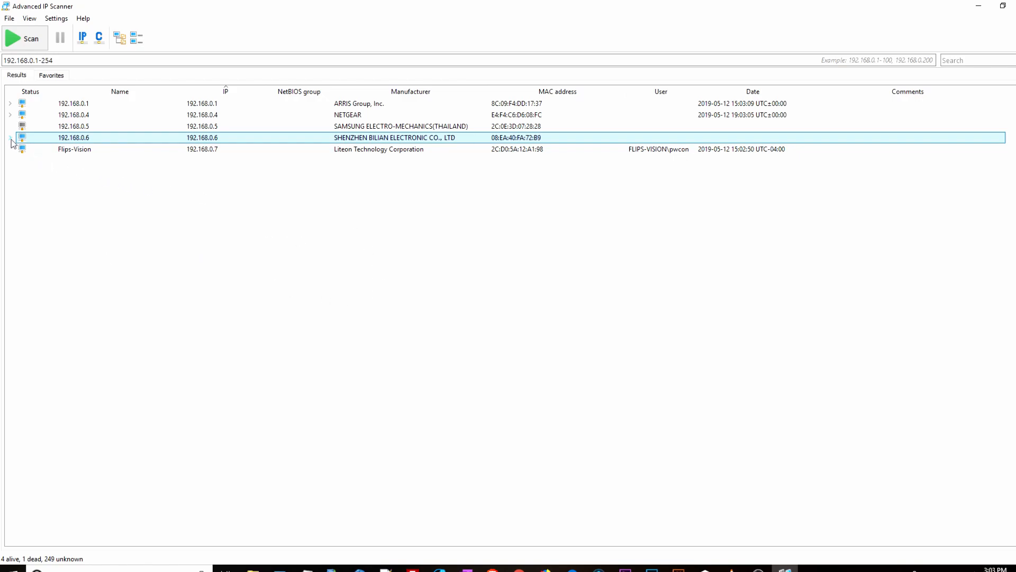
mouse_move(214, 134)
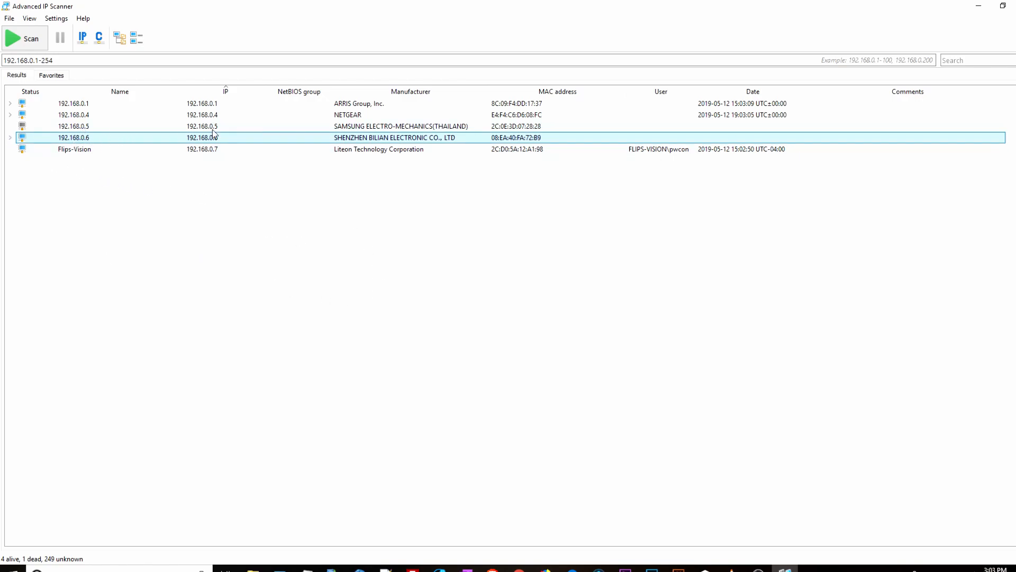
Expand 192.168.0.6 to its HTTP IPCamera_Web service and open the camera's web page
click(9, 137)
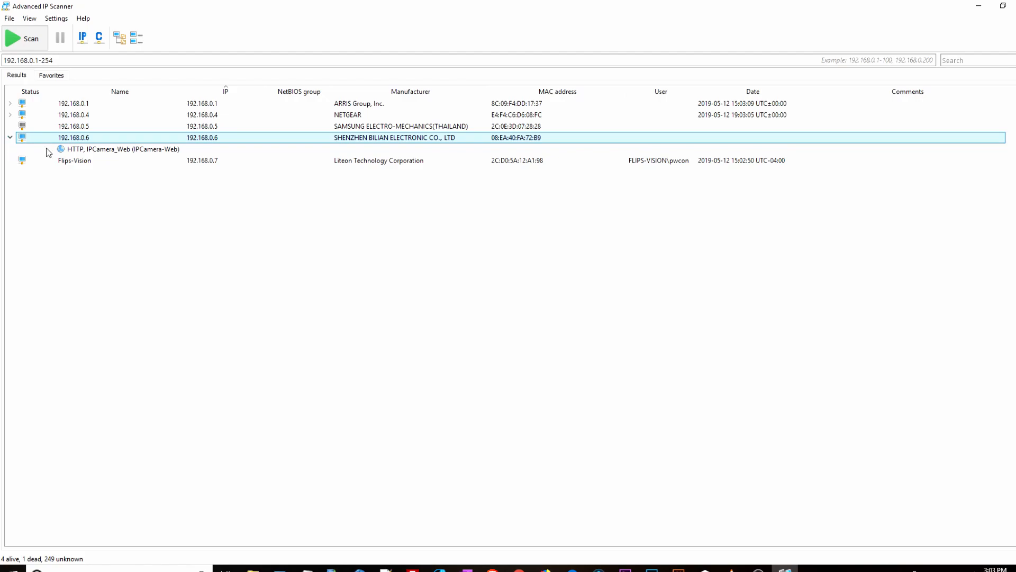
click(10, 138)
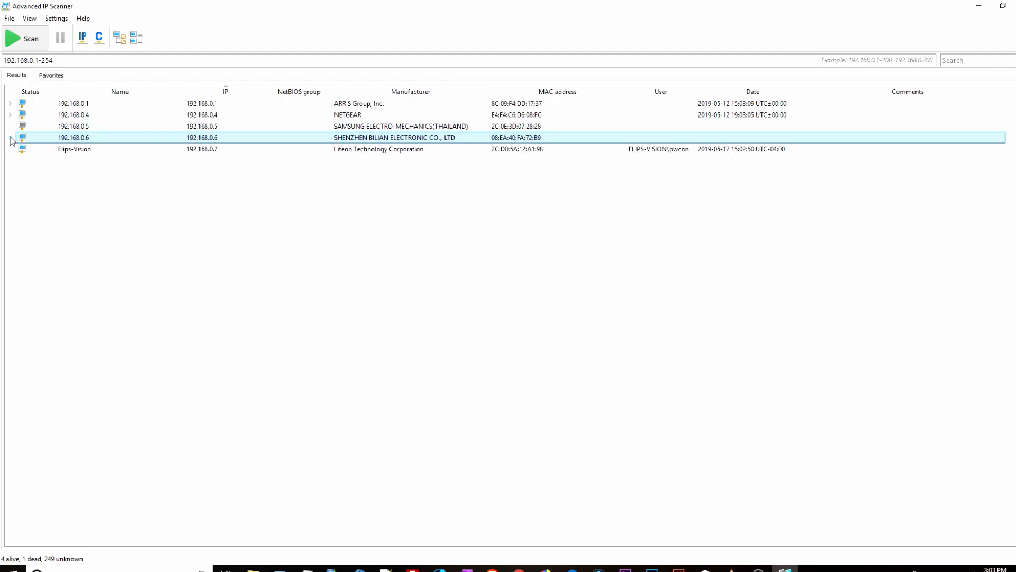
click(9, 137)
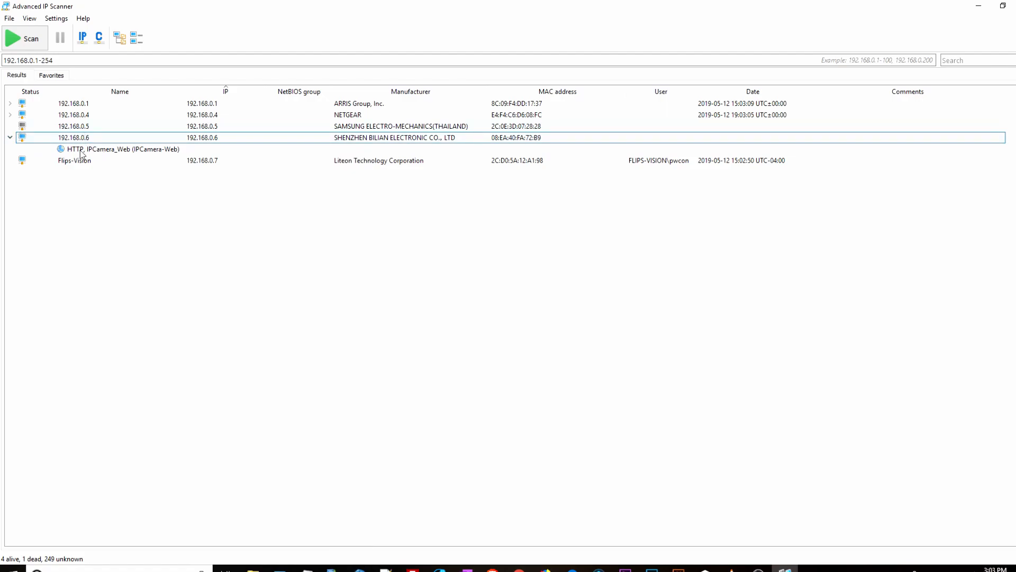
mouse_move(119, 156)
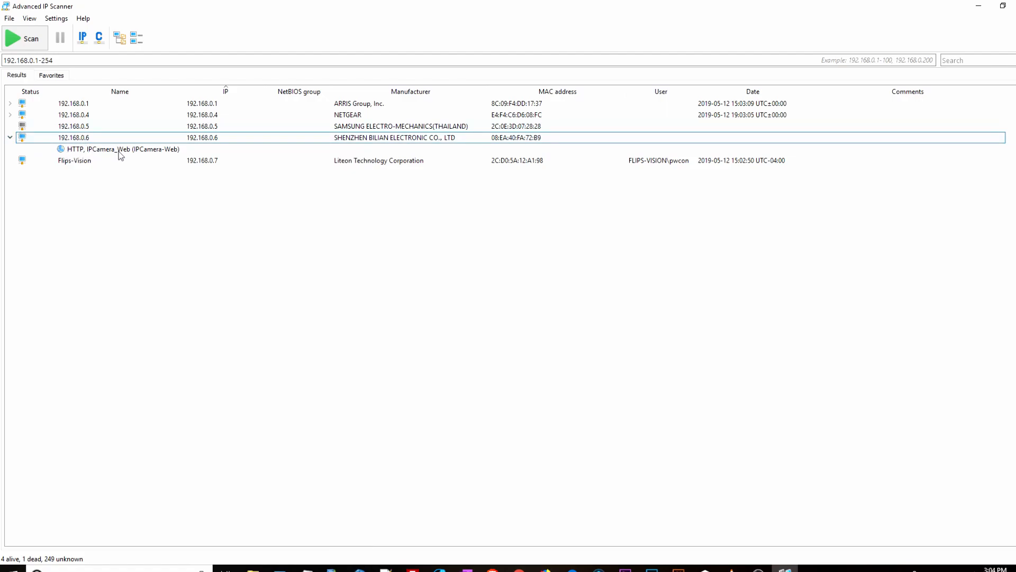
click(120, 148)
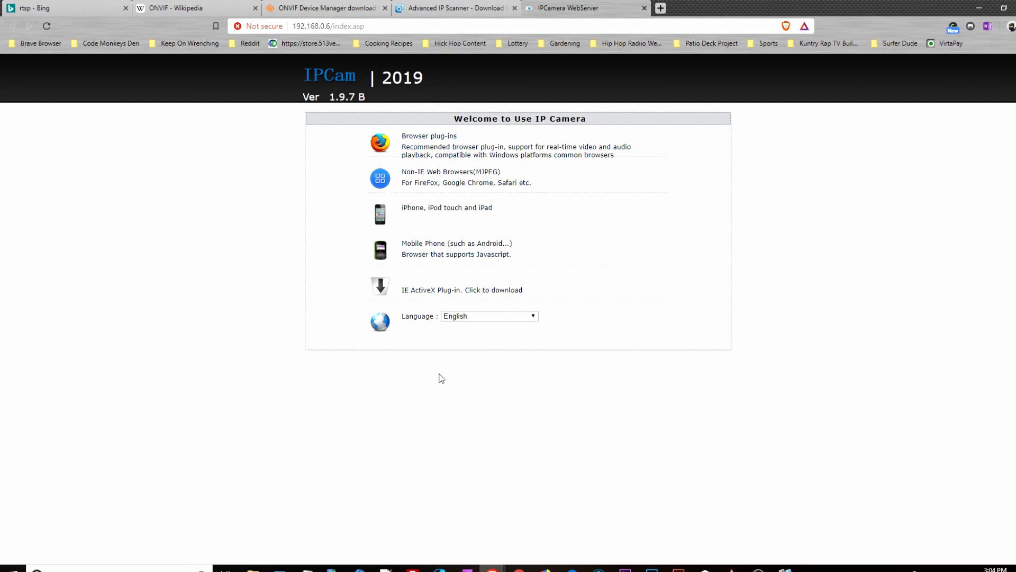
mouse_move(244, 192)
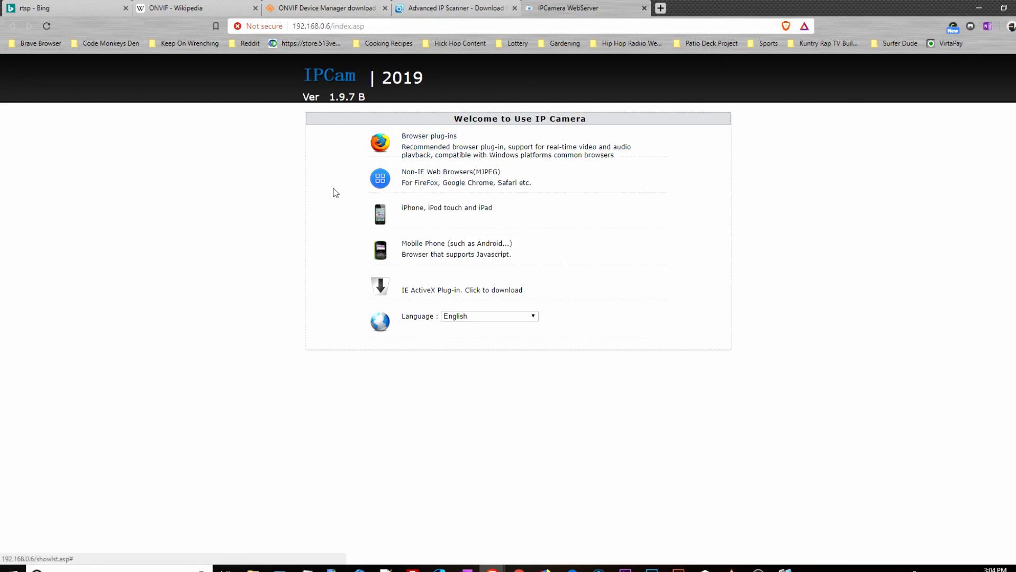
mouse_move(391, 171)
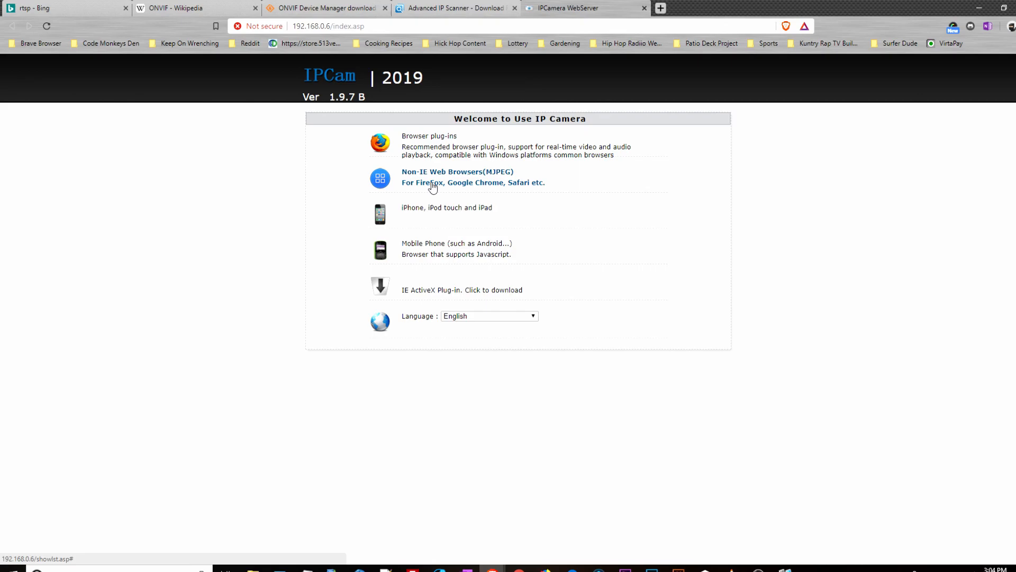
Start the non-IE MJPEG live view and pan the camera right, then back left
click(457, 177)
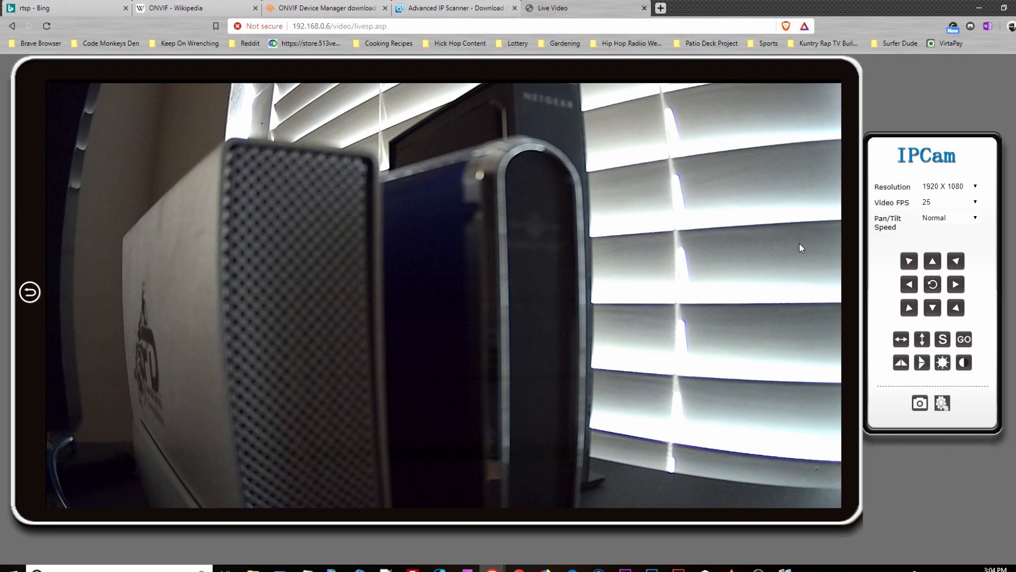
mouse_move(188, 220)
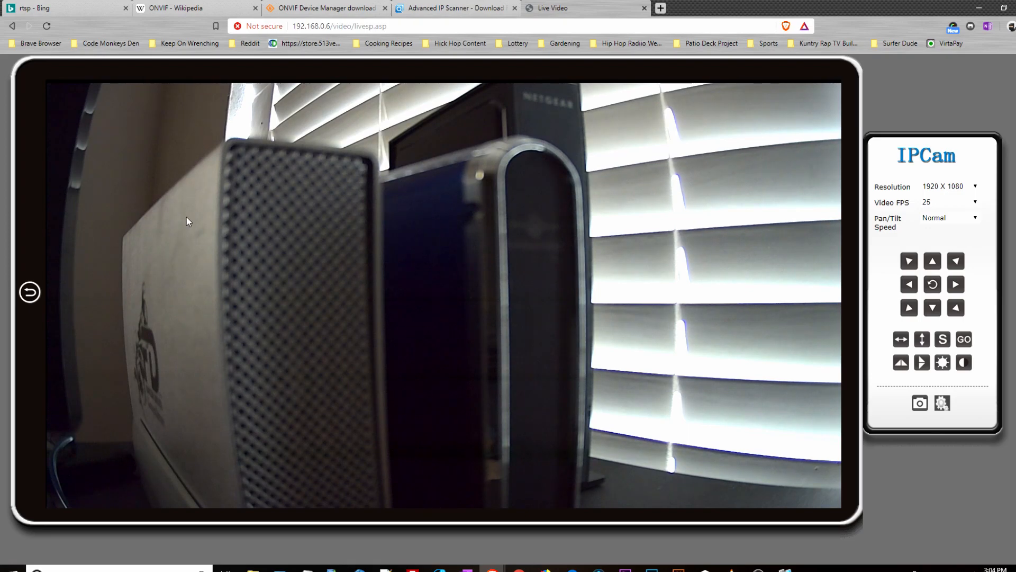
click(955, 283)
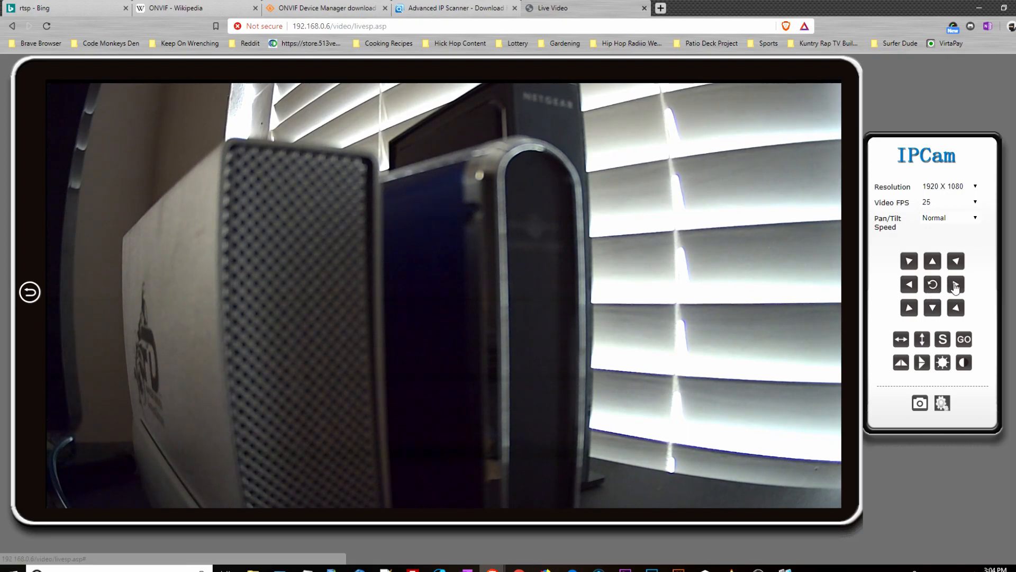
click(954, 284)
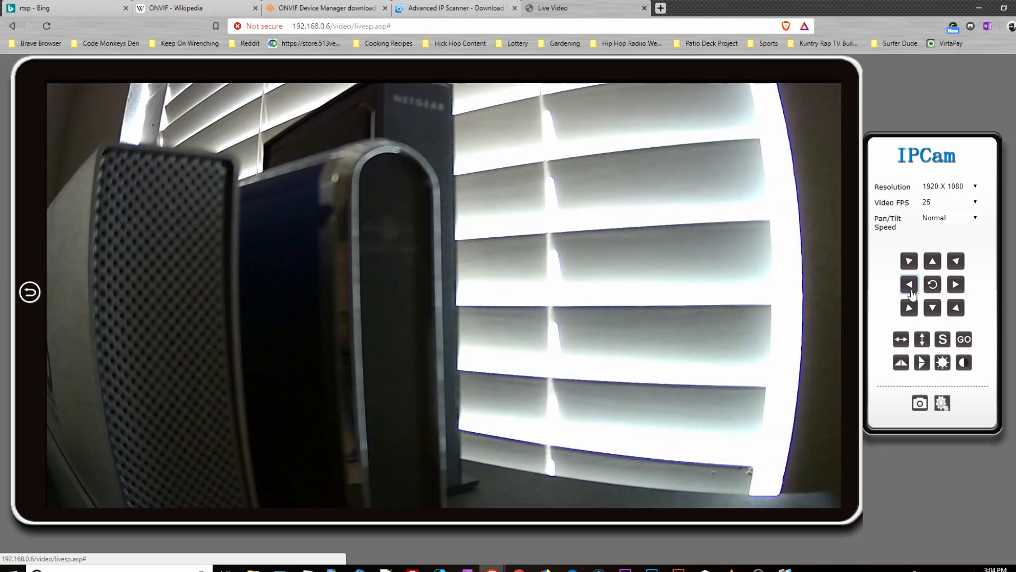
click(908, 284)
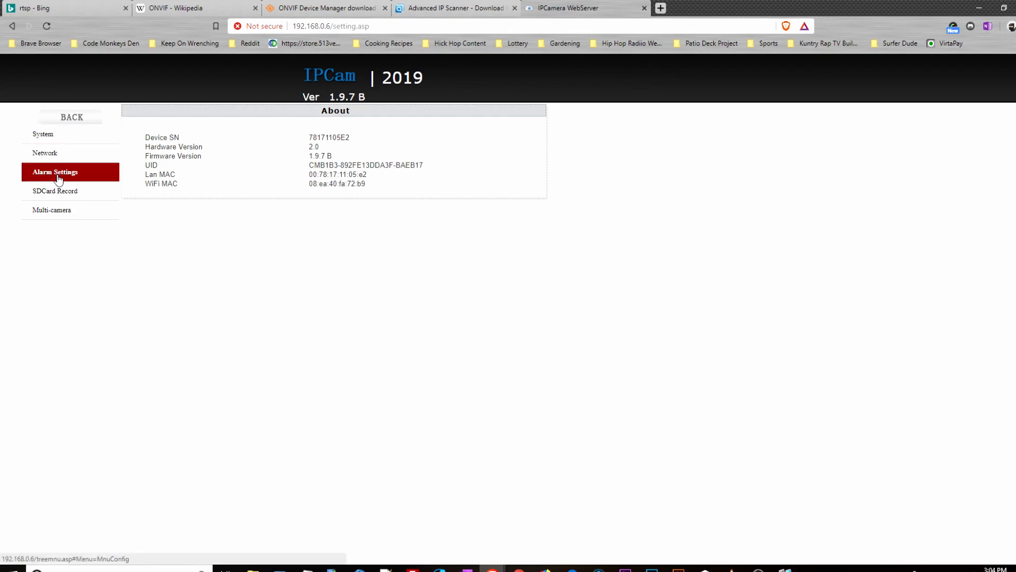
Expand the Network section in the camera settings menu and go to its live view page
click(45, 153)
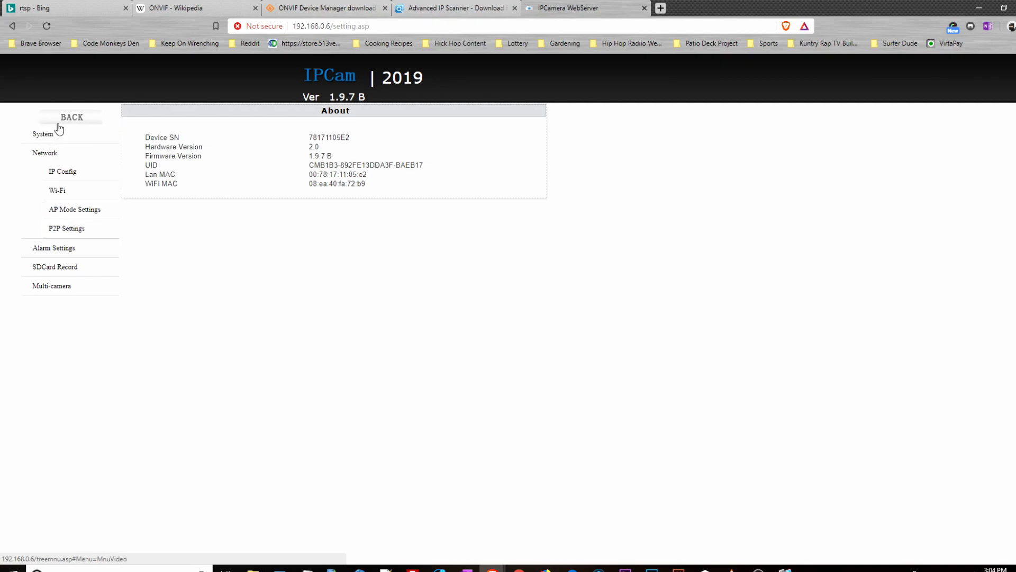
click(44, 133)
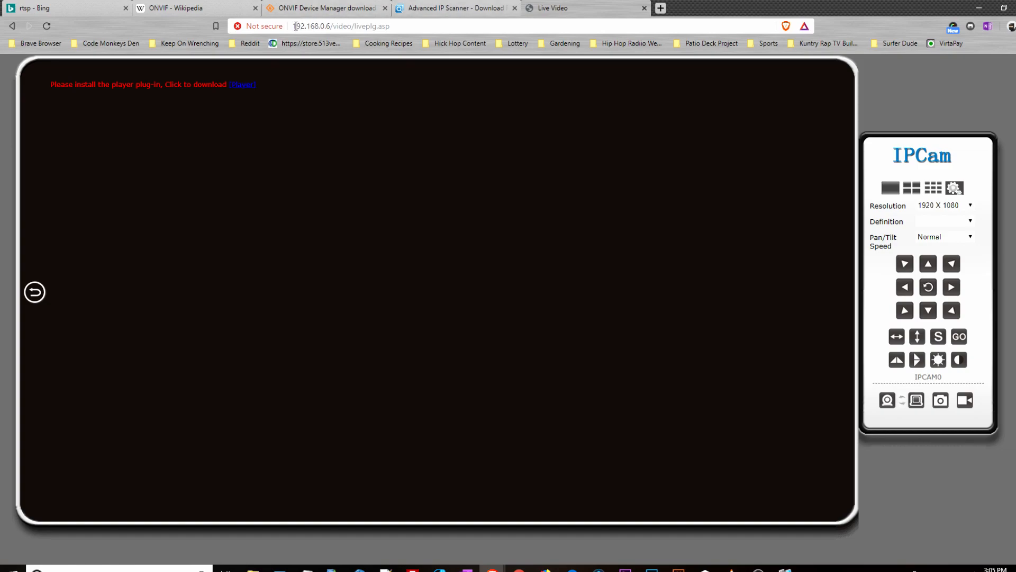
Copy the camera's IP 192.168.0.6 from the address bar URL
double_click(311, 26)
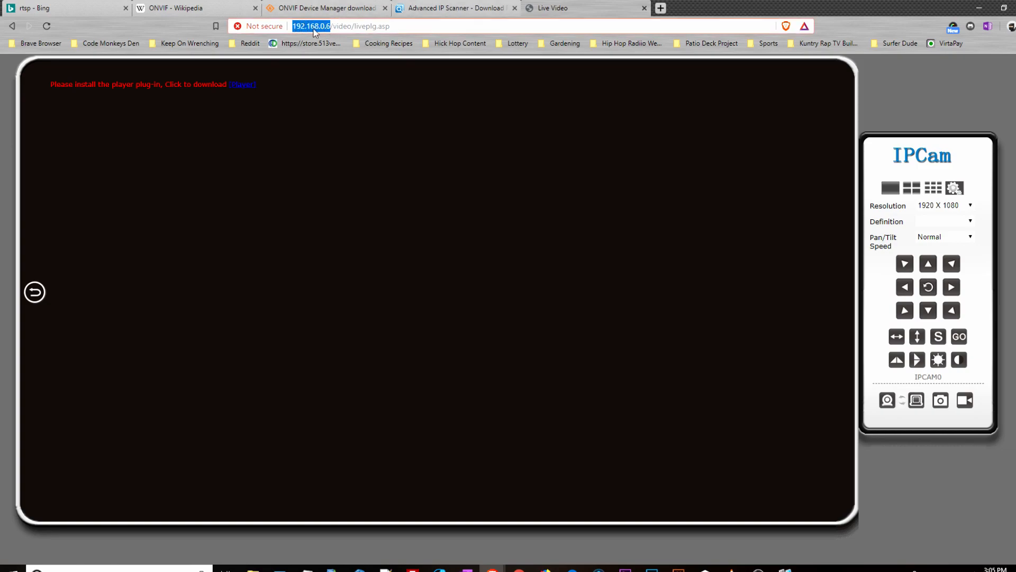
right_click(314, 26)
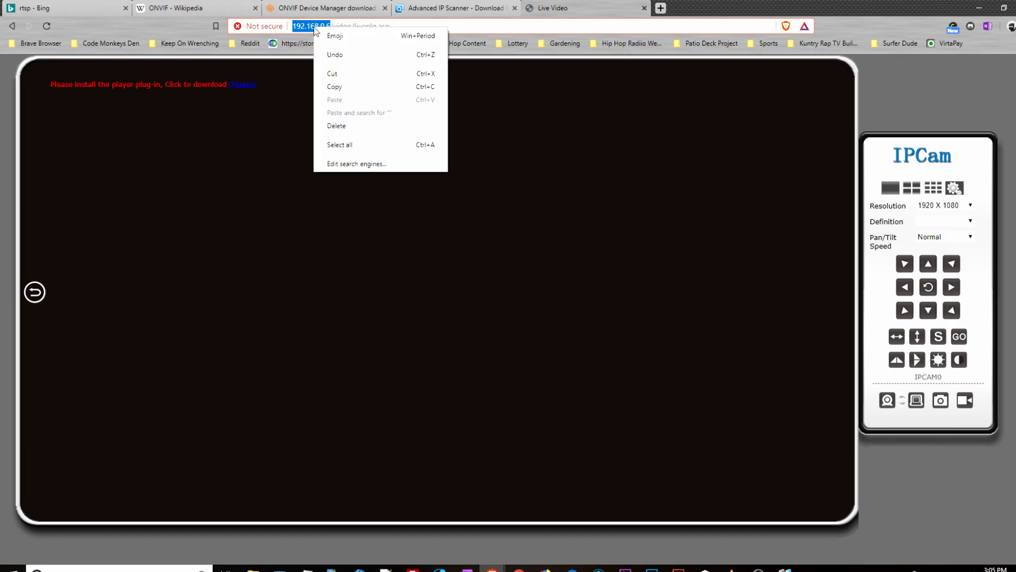
click(311, 25)
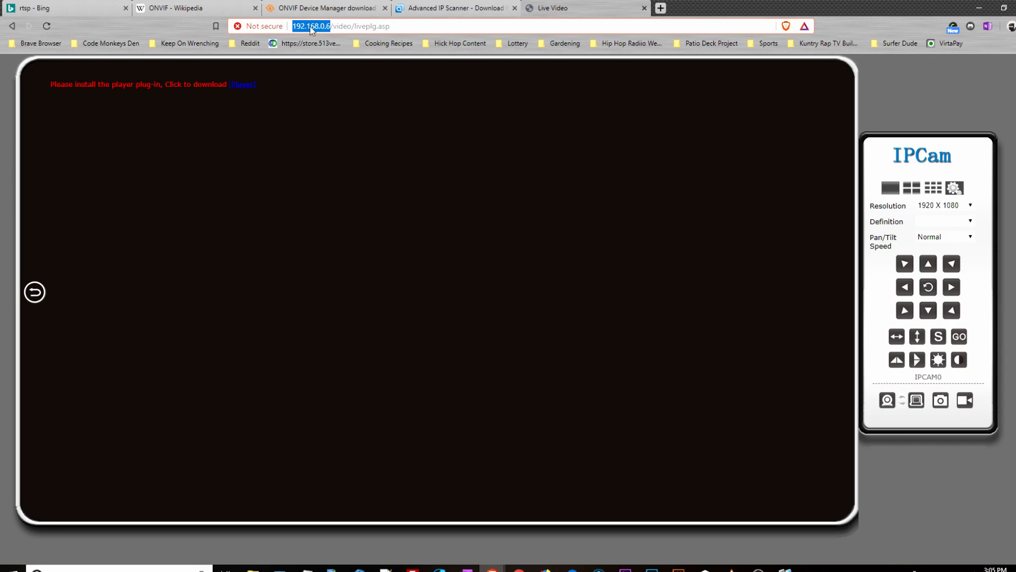
mouse_move(321, 28)
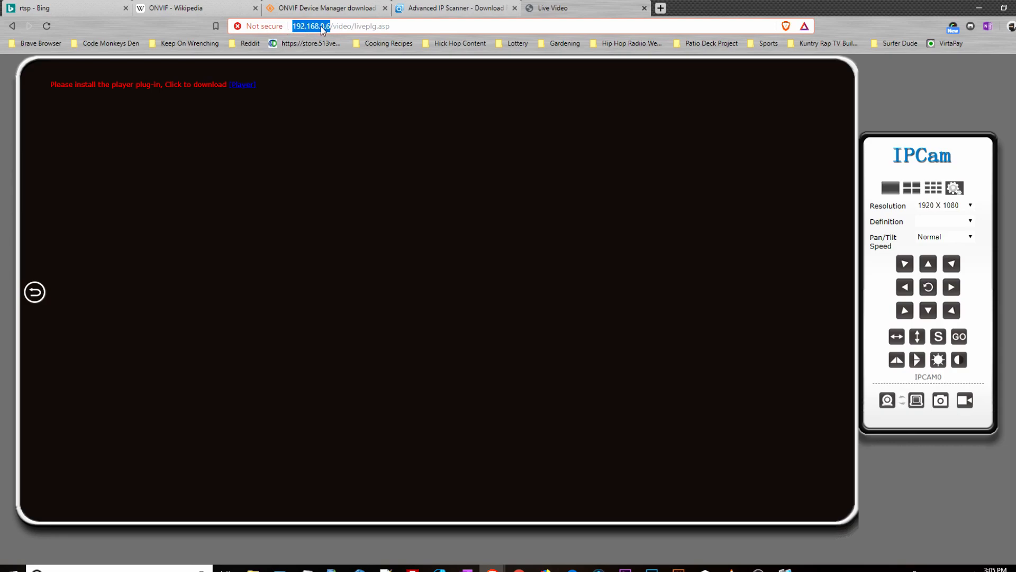
mouse_move(435, 46)
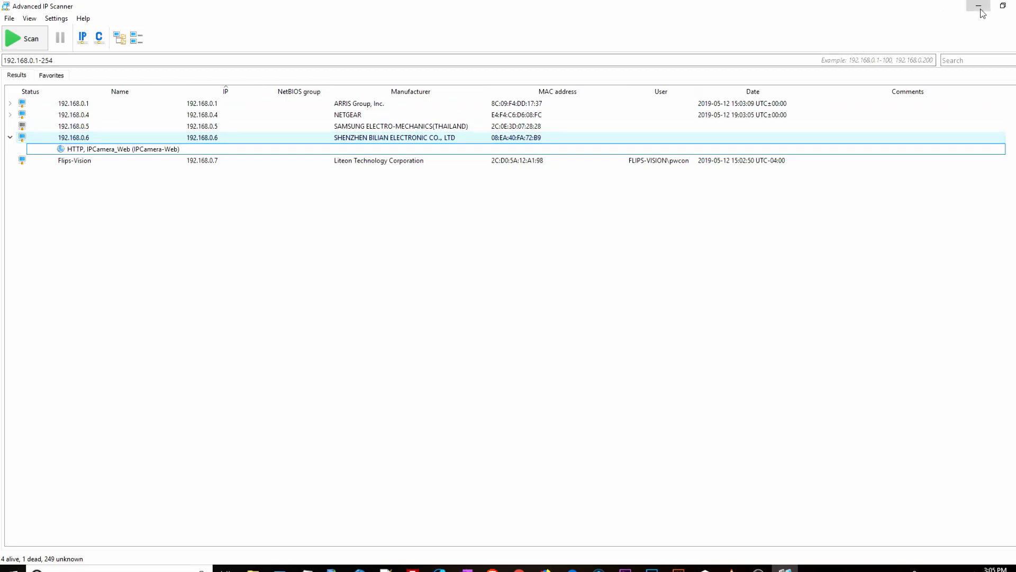
Minimize Advanced IP Scanner and launch ONVIF Device Manager from the desktop
click(980, 6)
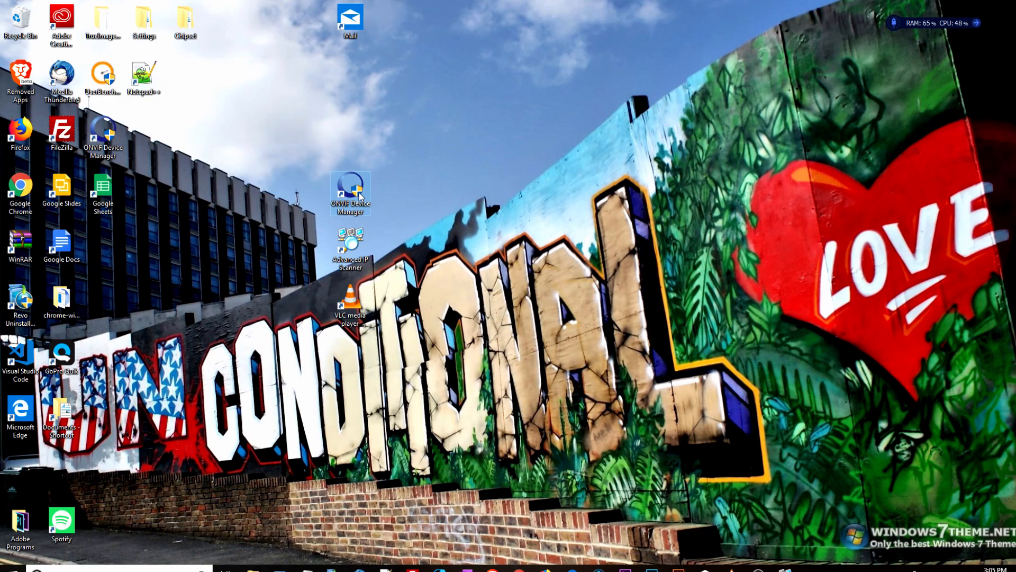
double_click(351, 192)
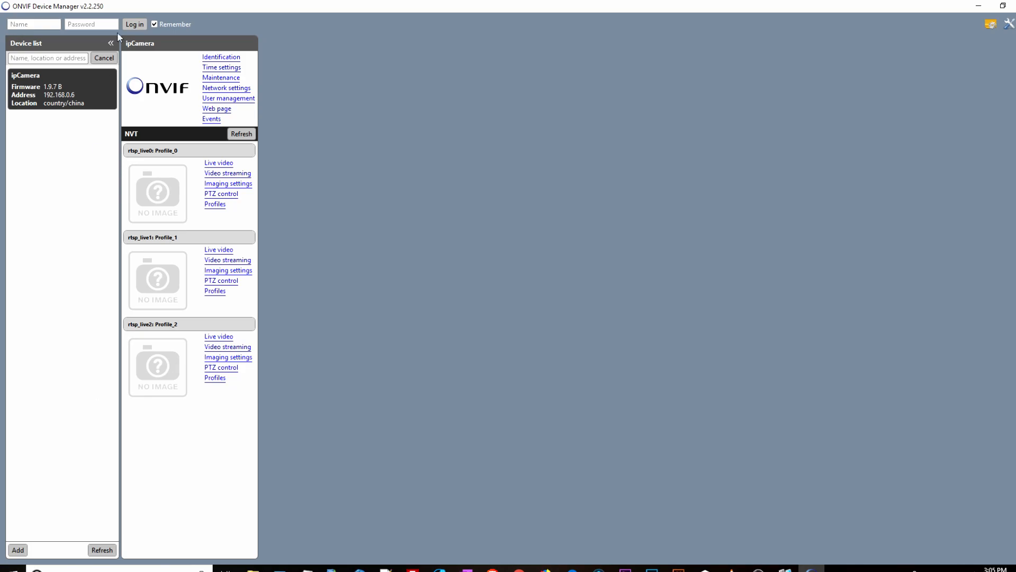
mouse_move(65, 552)
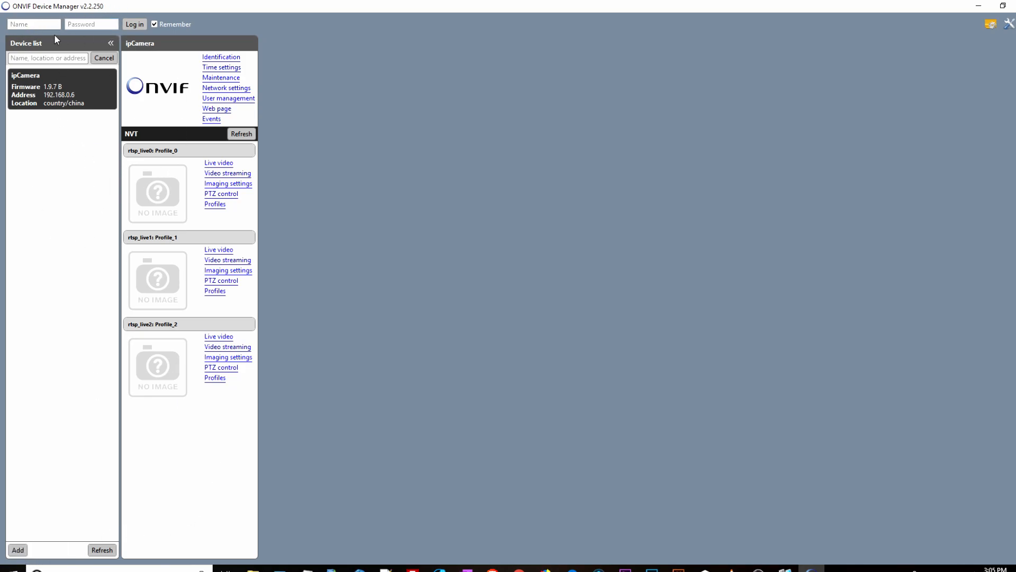
mouse_move(68, 203)
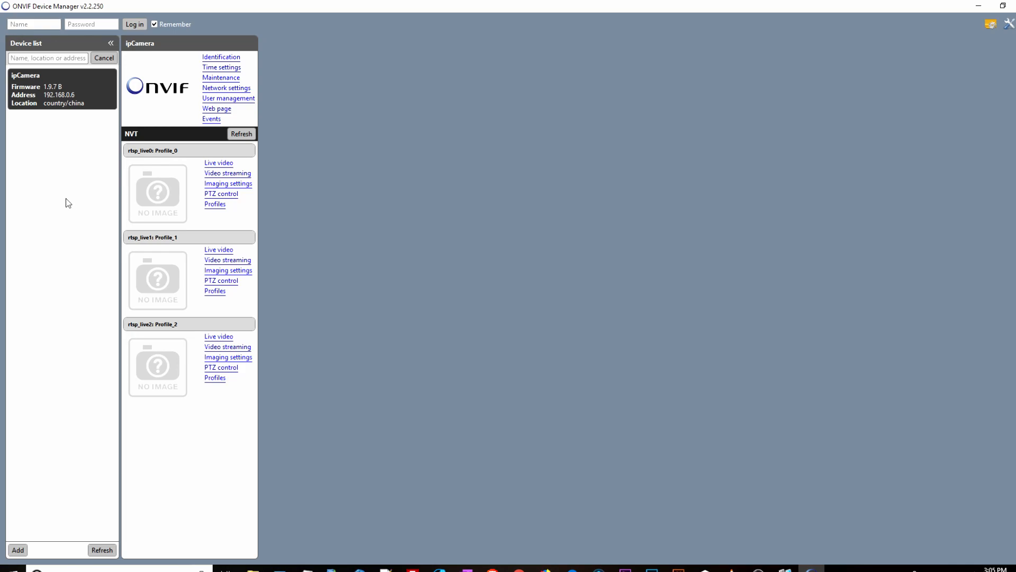
mouse_move(96, 128)
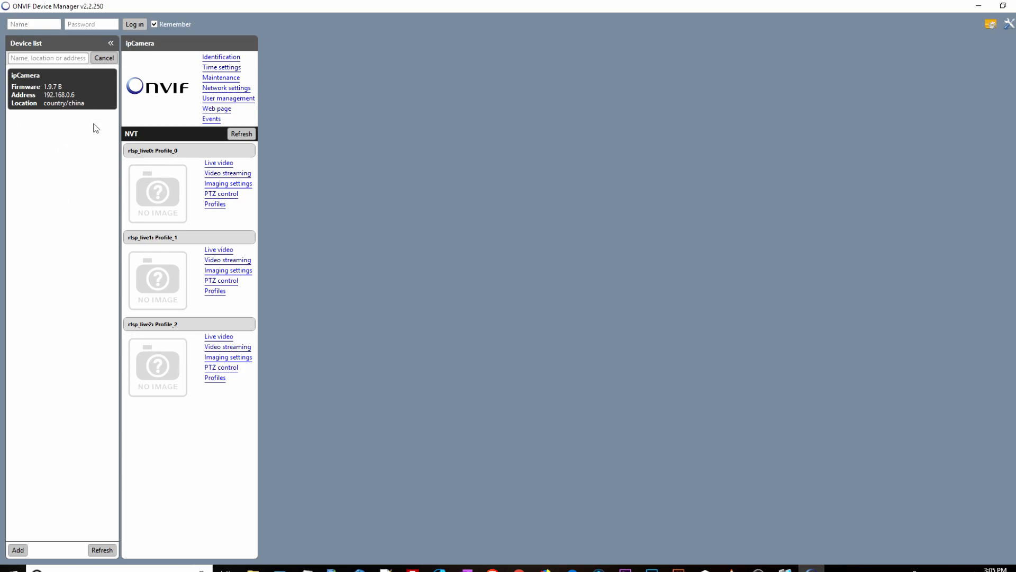
mouse_move(18, 553)
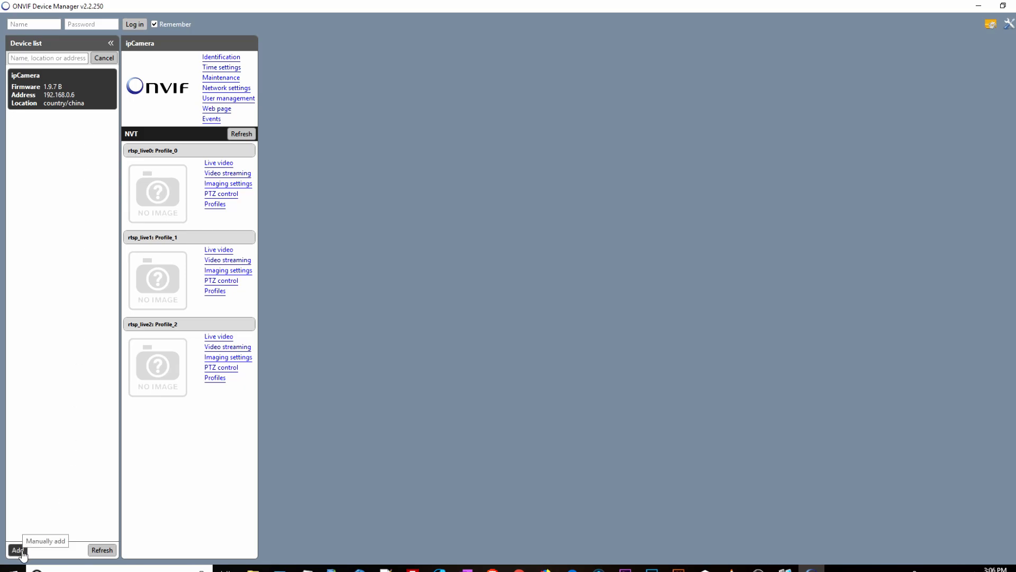
click(18, 550)
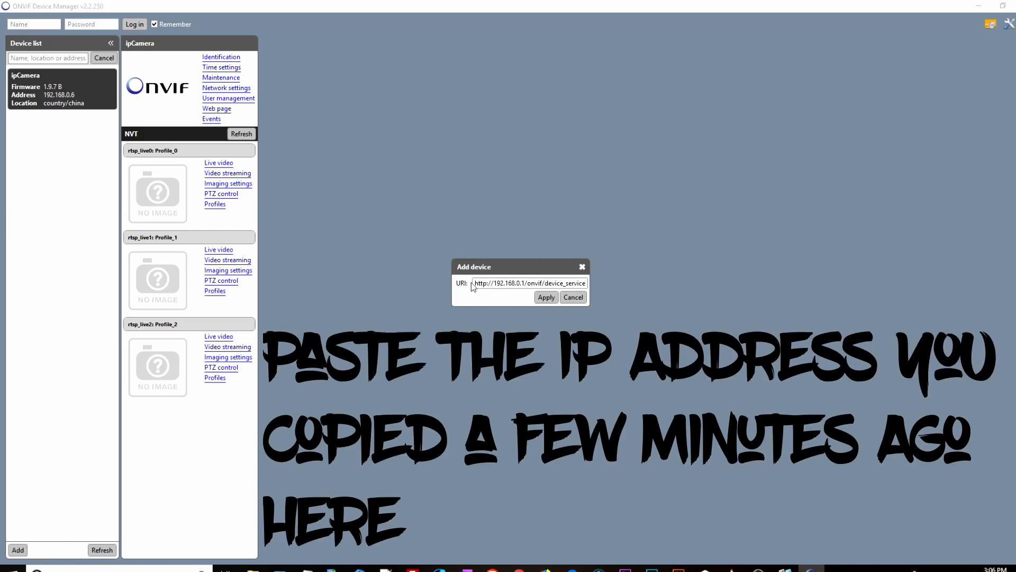
click(473, 283)
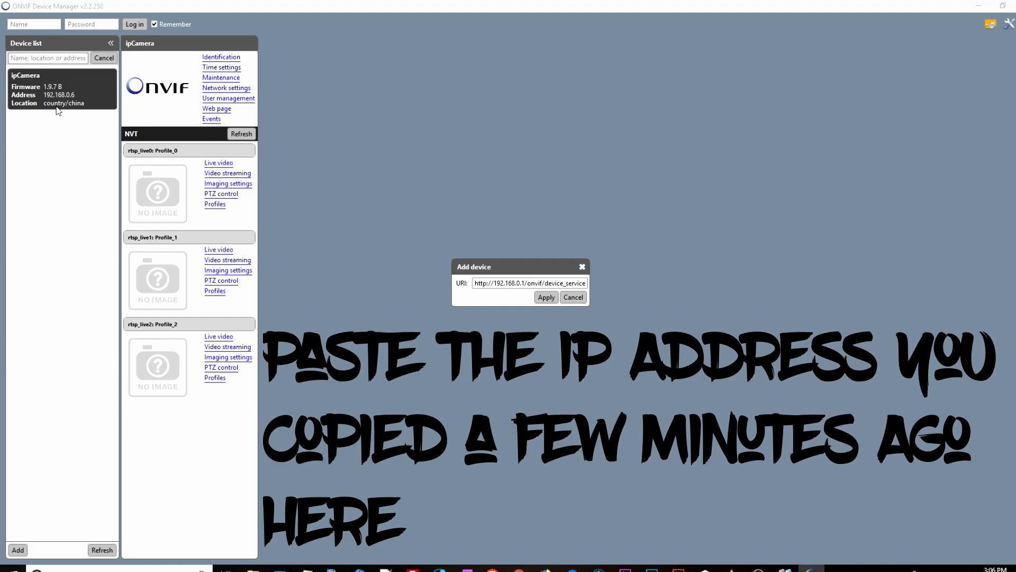
mouse_move(400, 201)
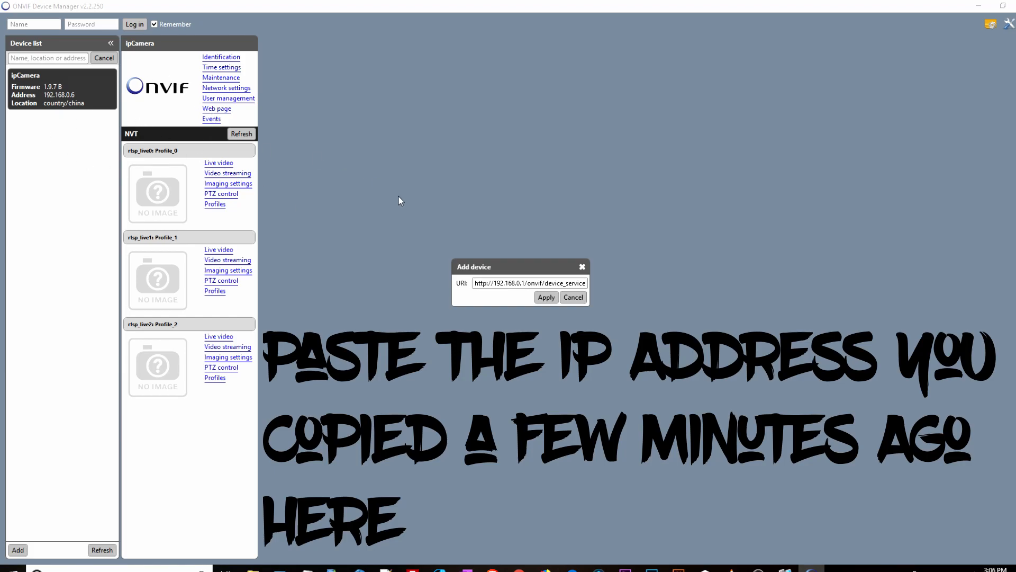
click(573, 296)
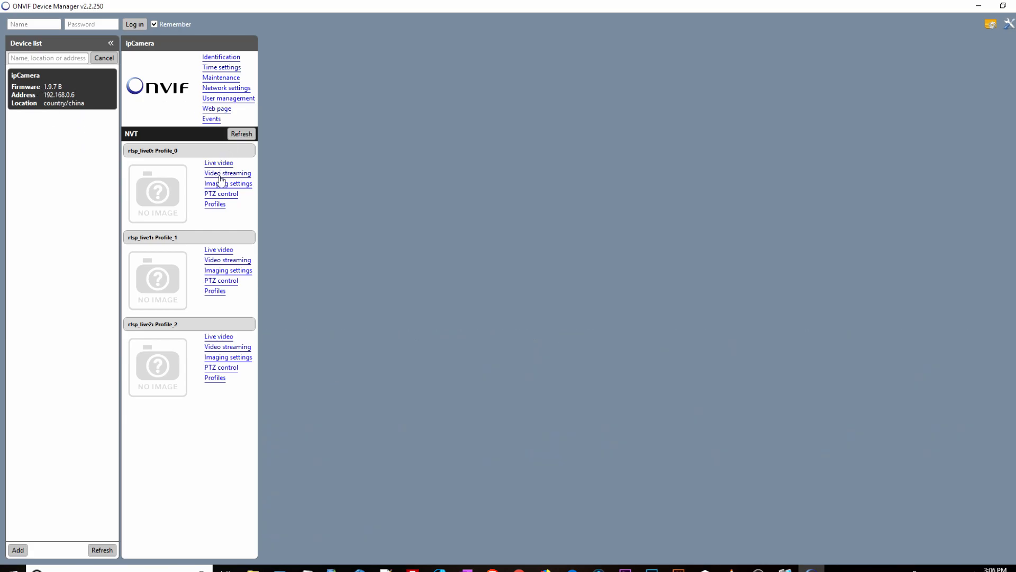
click(18, 549)
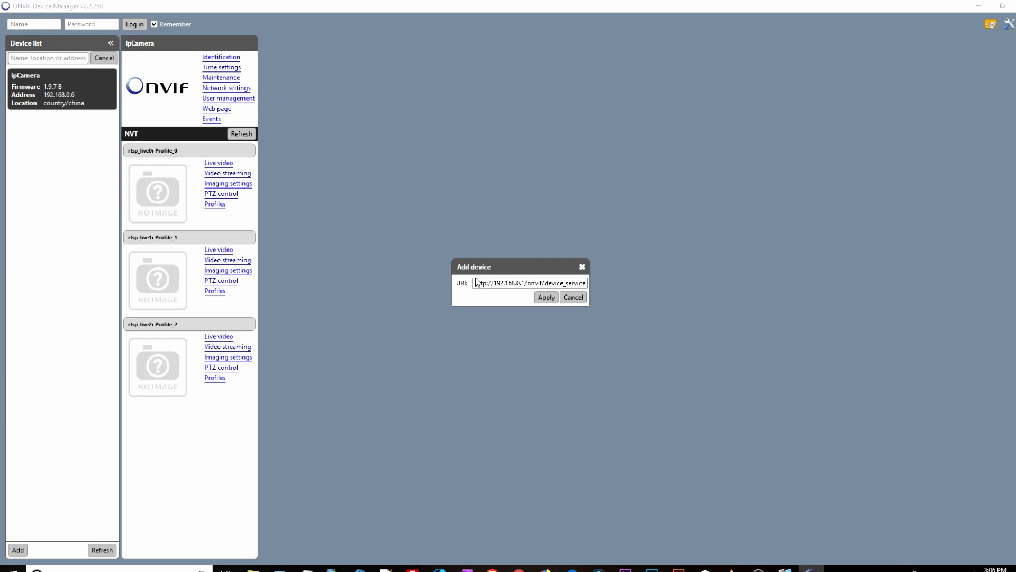
triple_click(529, 283)
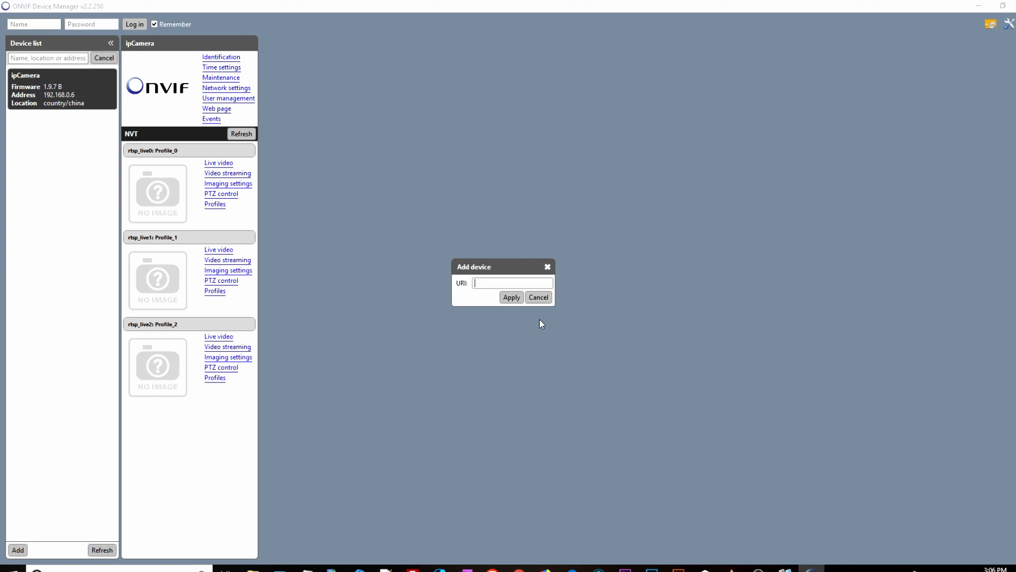
right_click(492, 283)
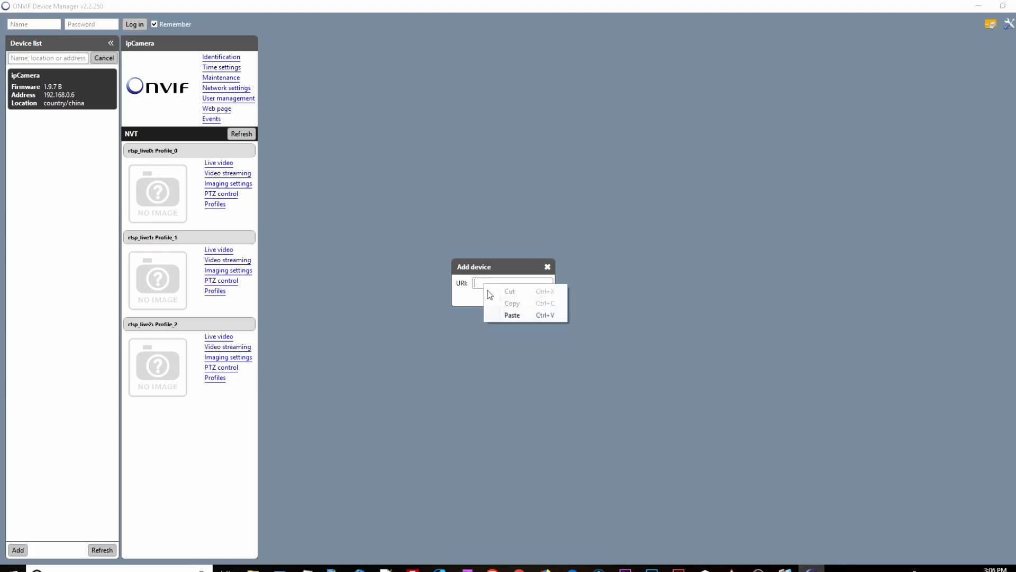
click(511, 315)
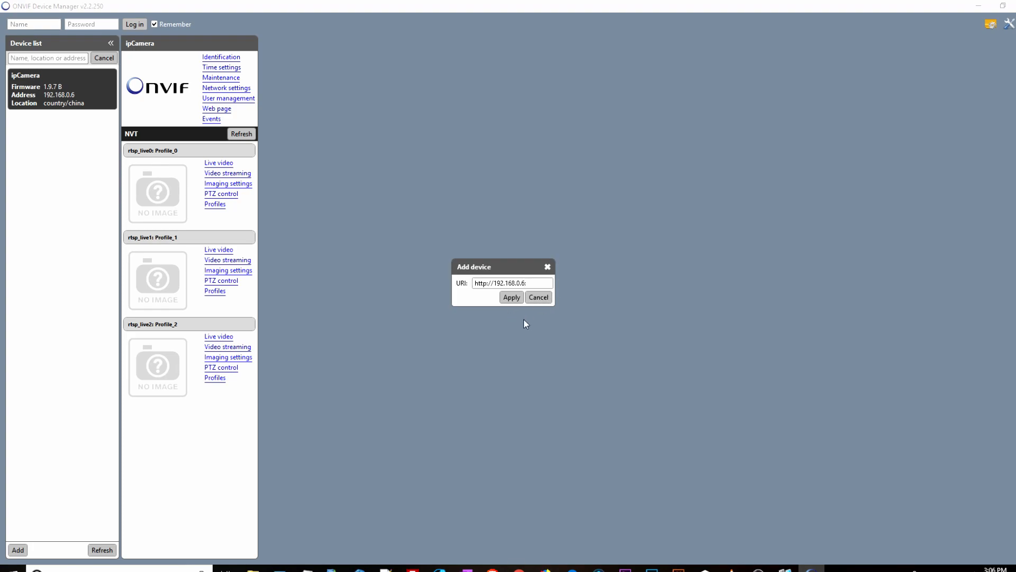
mouse_move(519, 327)
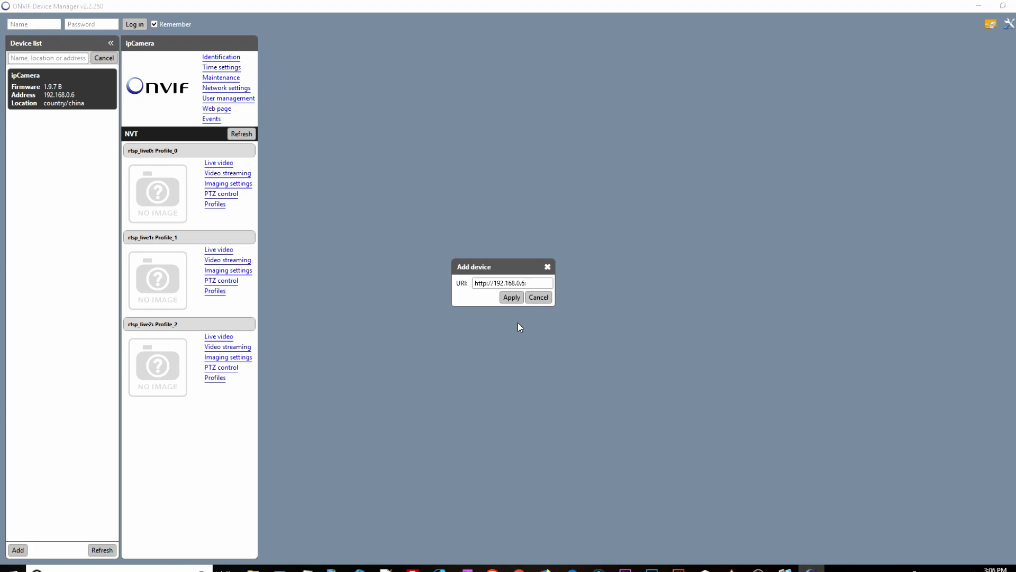
text(81)
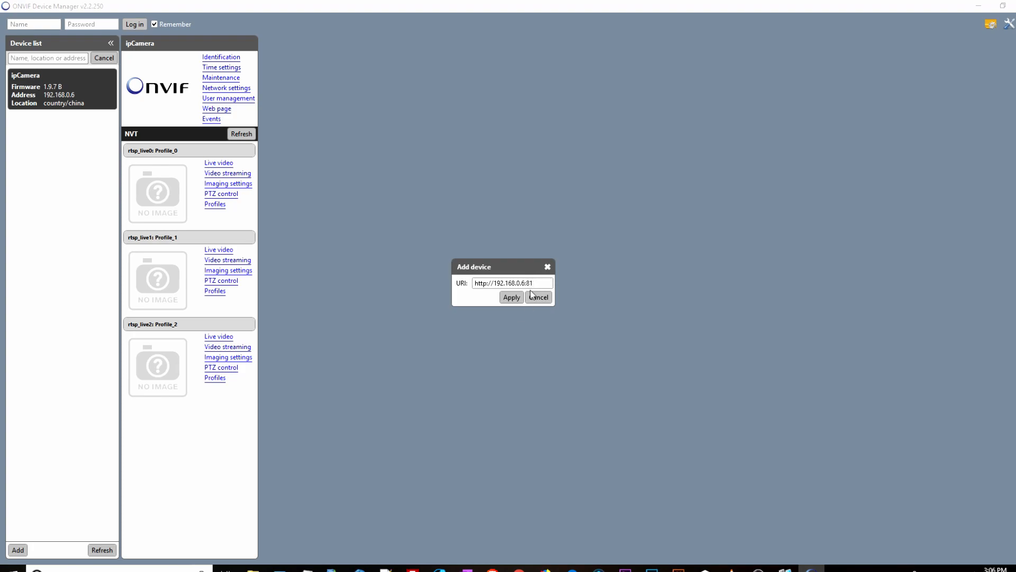
click(511, 296)
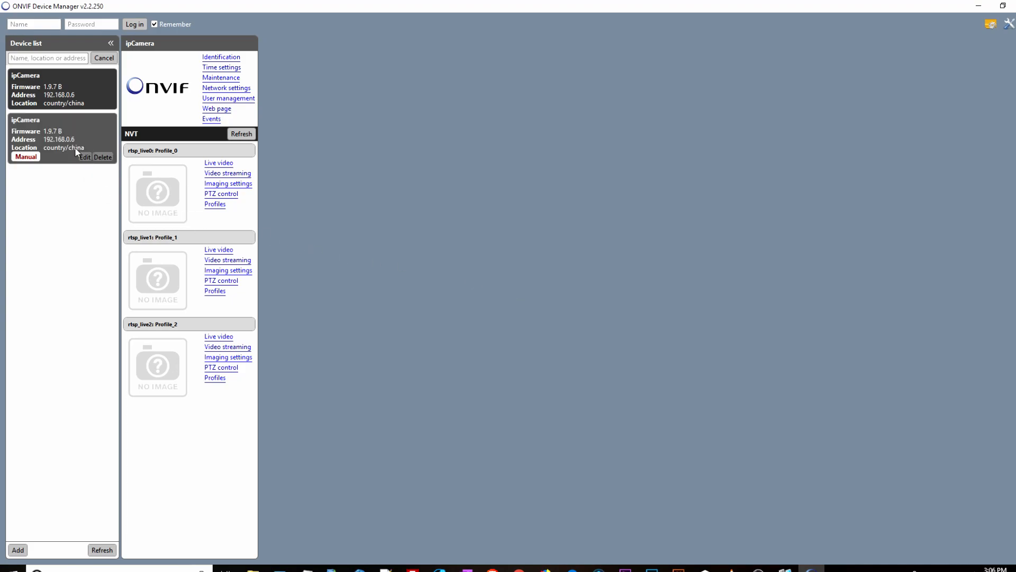
mouse_move(61, 131)
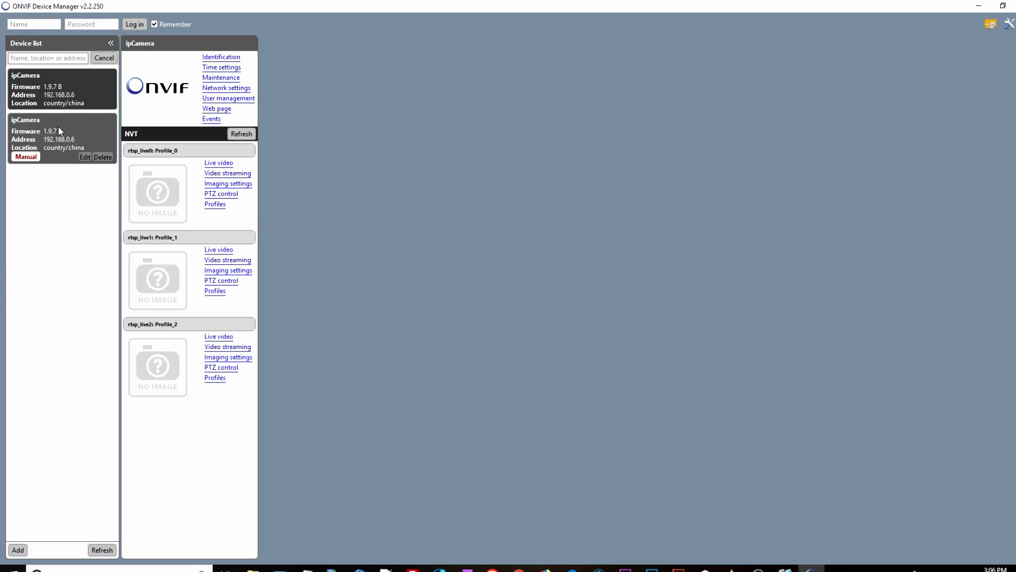
Select the manually added ipCamera entry to show its three streaming profiles
click(242, 134)
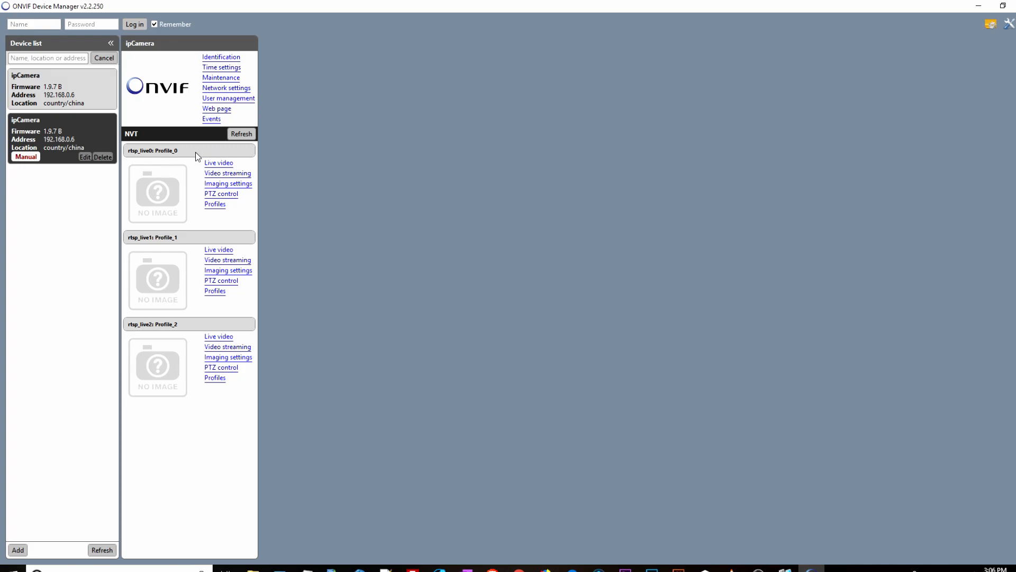
mouse_move(158, 247)
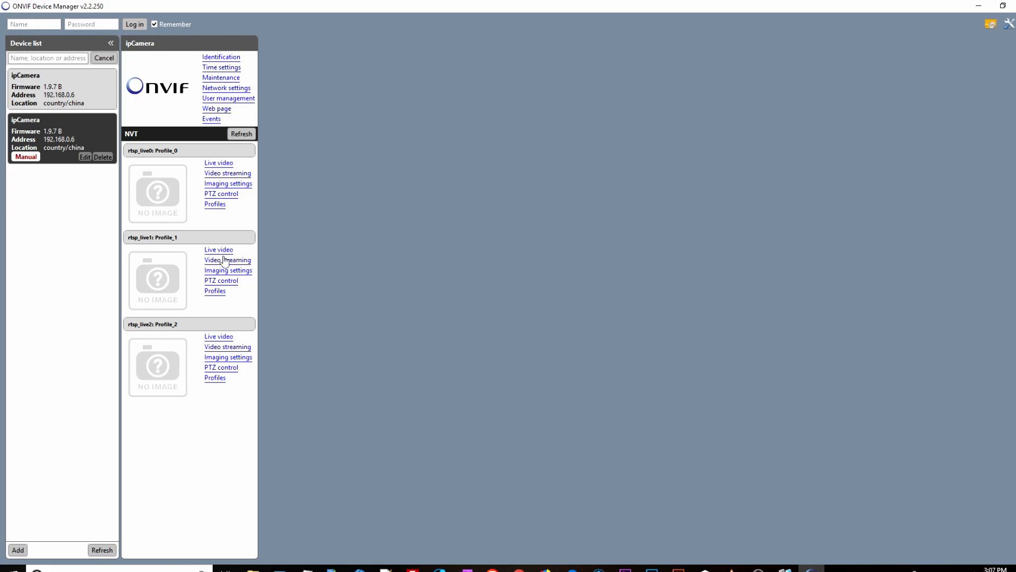
Show Profile_0 video streaming settings: H.264 1920x1080 at 25 fps, 4096 kbps
click(228, 261)
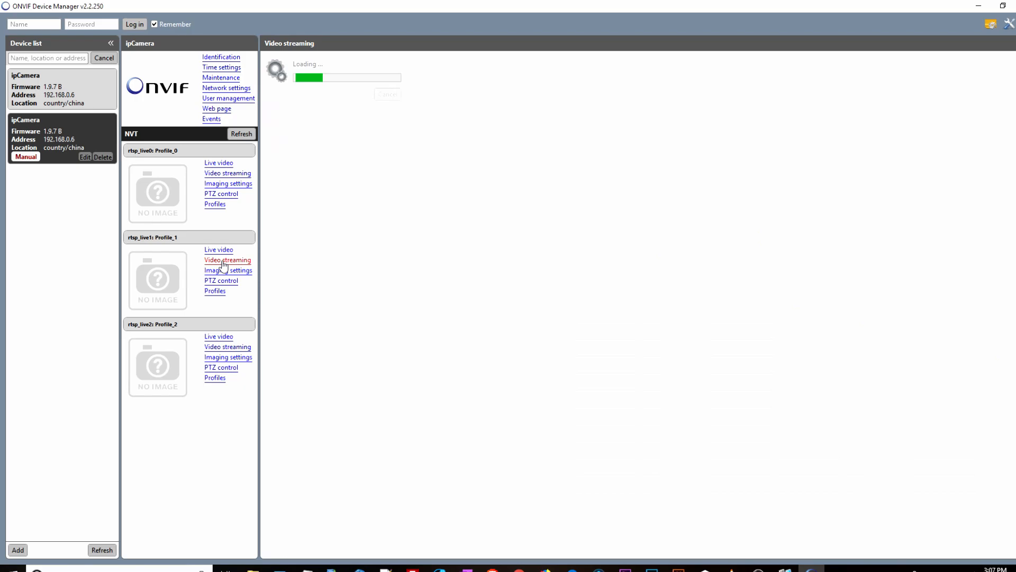
click(228, 261)
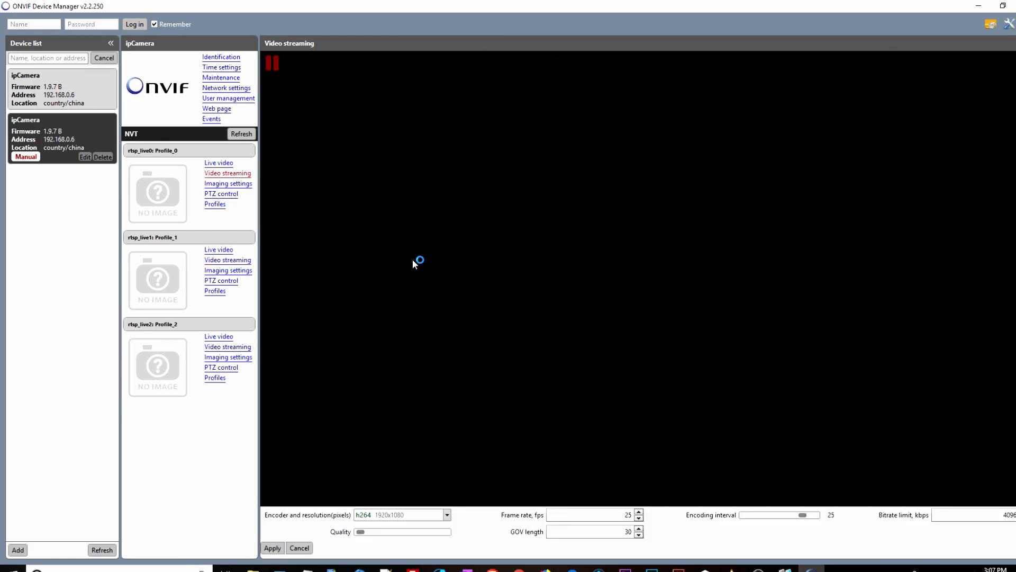
mouse_move(452, 462)
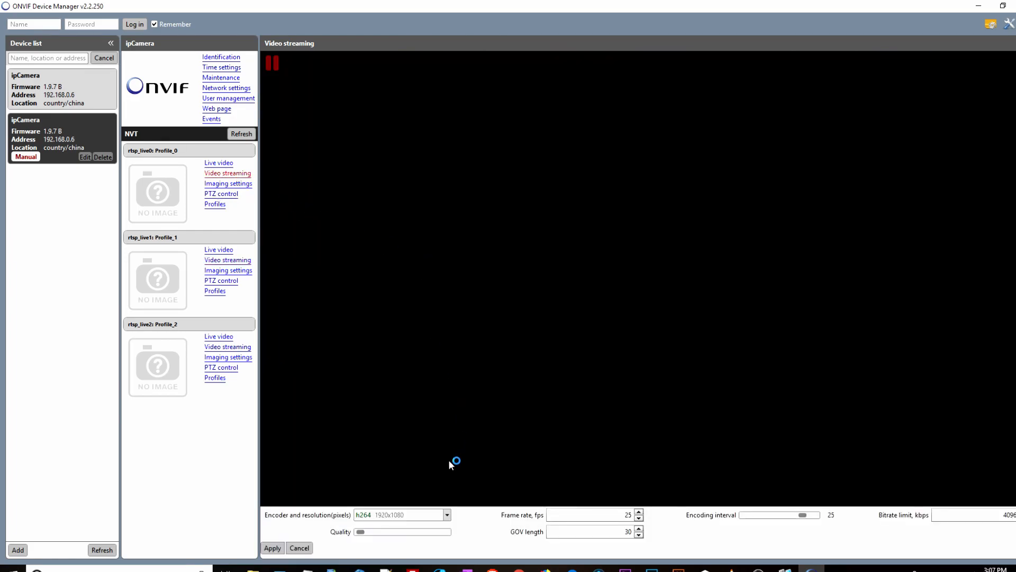